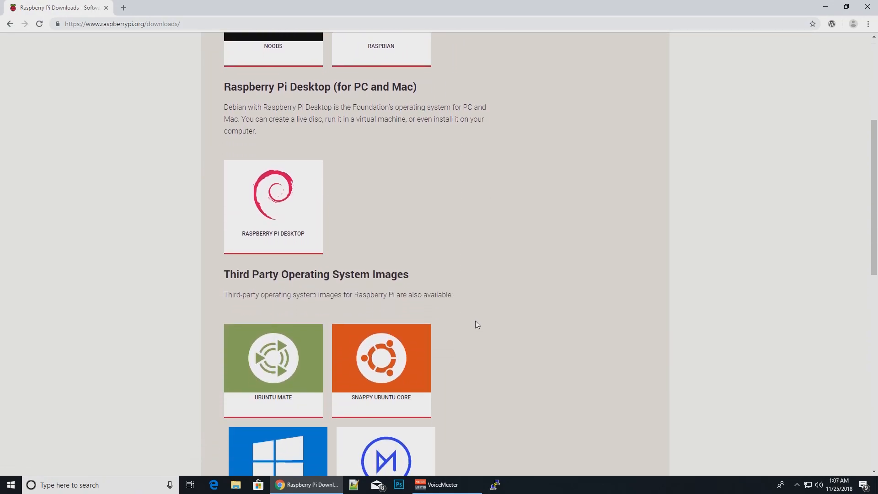
Step: Bring up the NOOBS download page from the Raspberry Pi downloads section
scroll(down, 3)
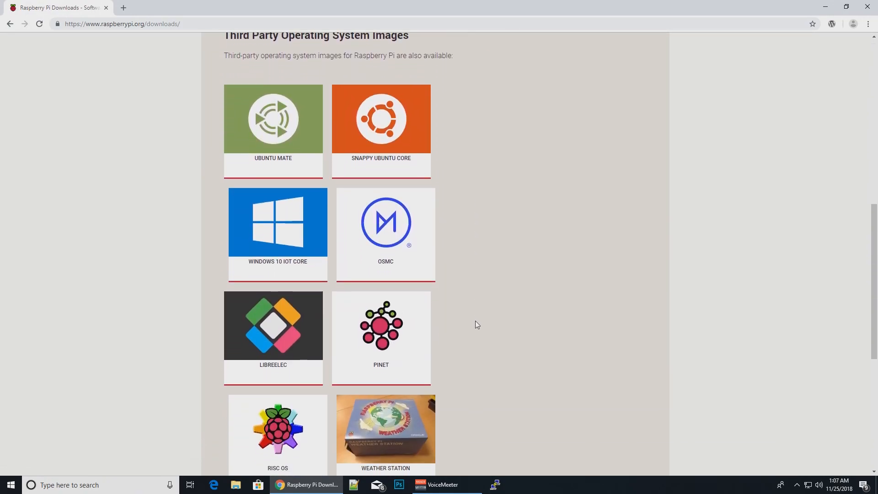
scroll(down, 3)
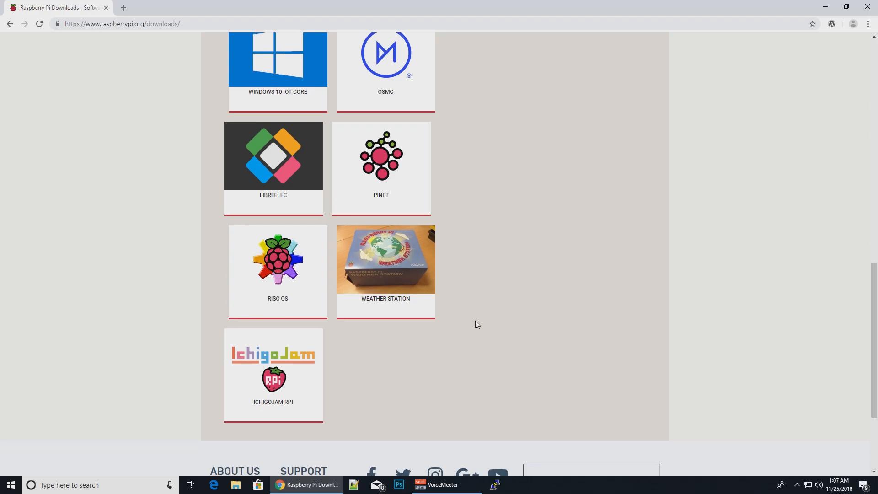
scroll(up, 3)
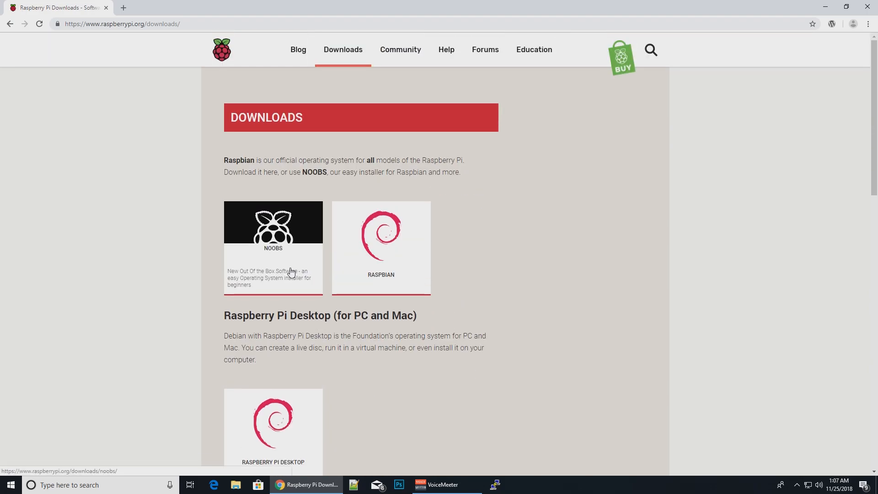
click(274, 247)
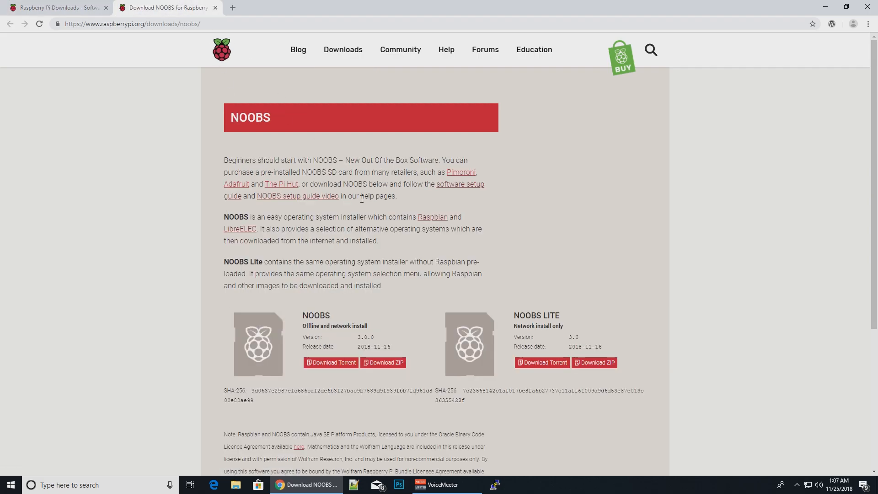
mouse_move(298, 335)
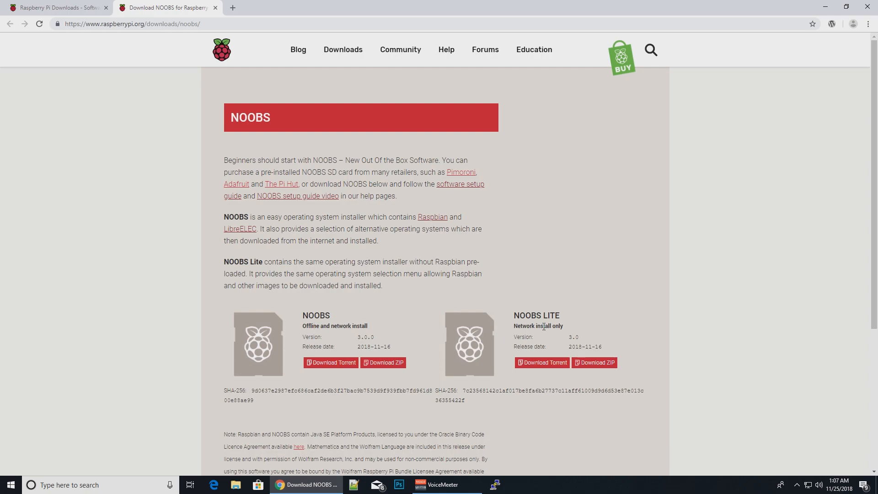
Step: Review the NOOBS download options, then bring up the Raspbian download page
scroll(down, 3)
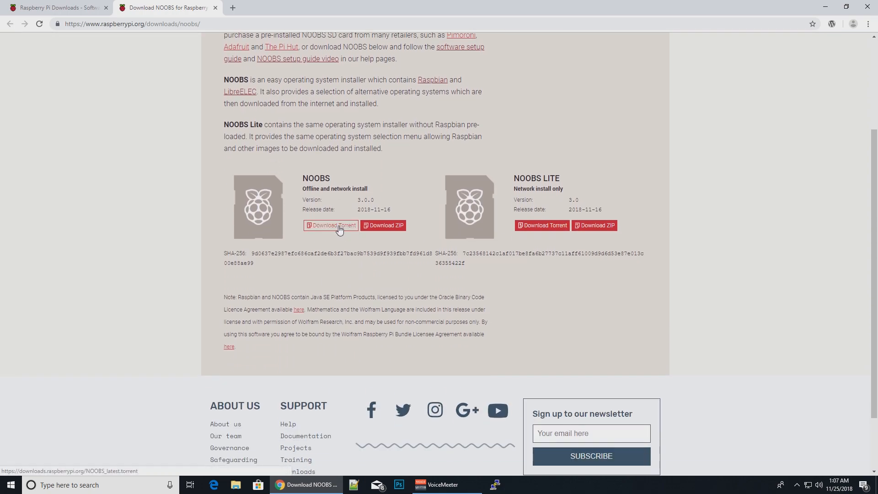
scroll(up, 3)
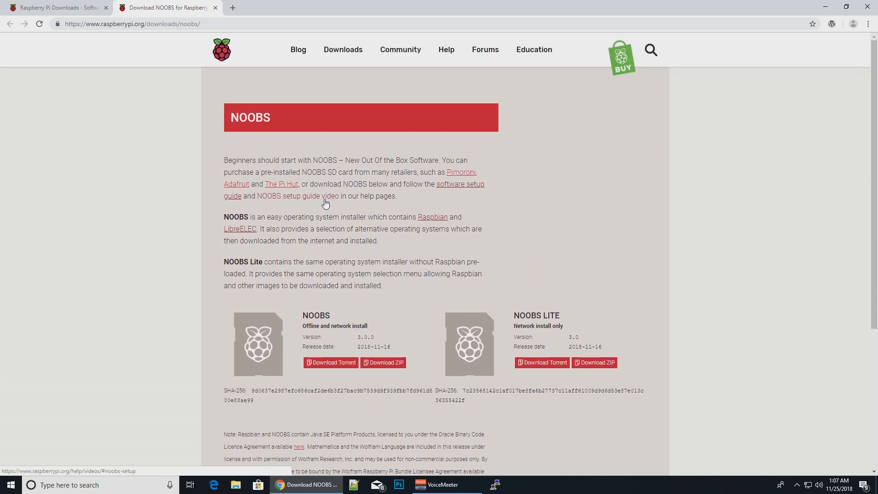
click(432, 216)
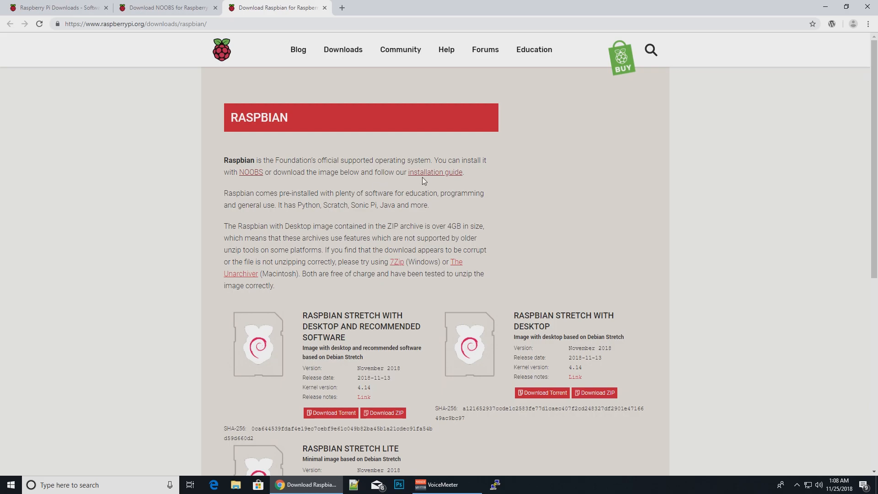
Step: Follow the 'installation guide' link and skim the guide on writing OS images to an SD card
click(435, 172)
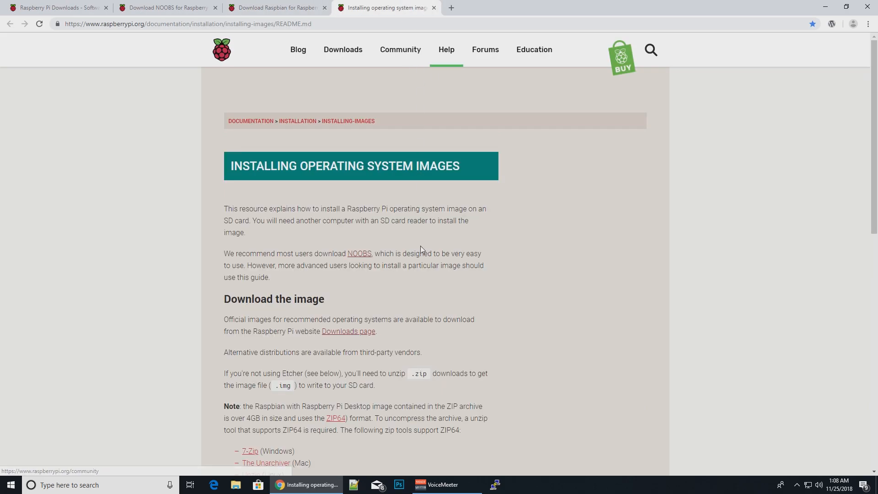
scroll(down, 3)
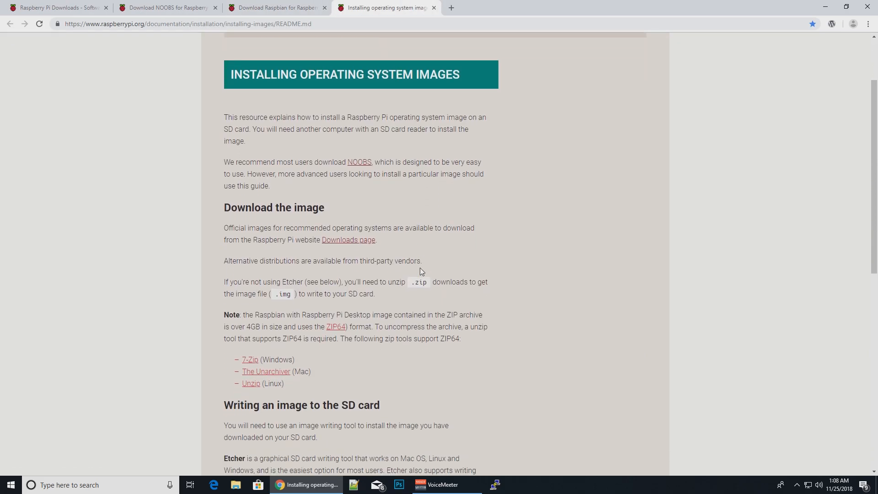
scroll(down, 3)
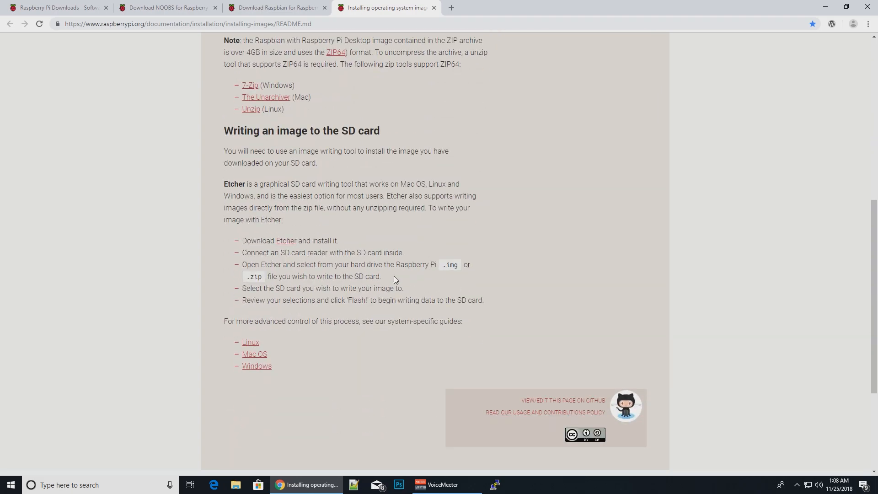
scroll(up, 3)
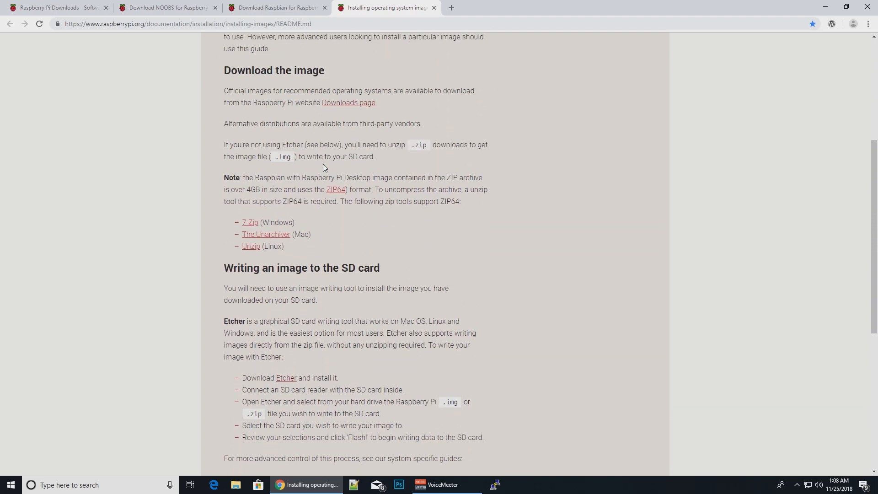
mouse_move(359, 108)
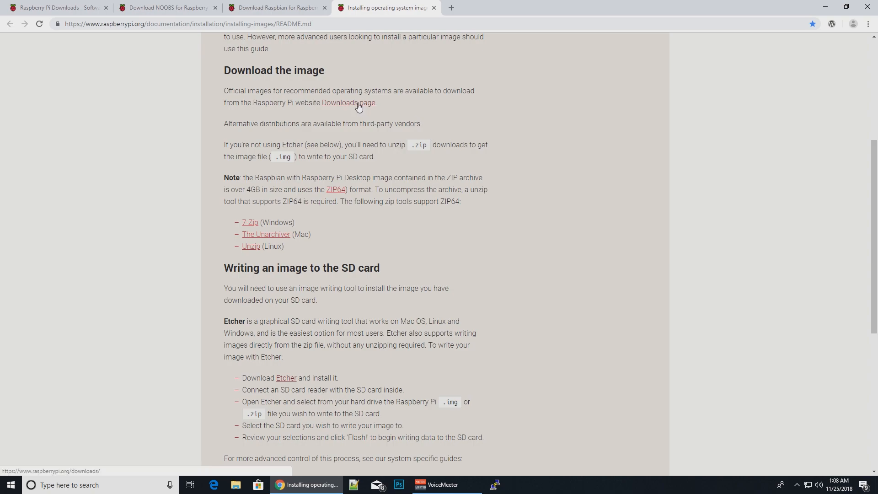
mouse_move(332, 232)
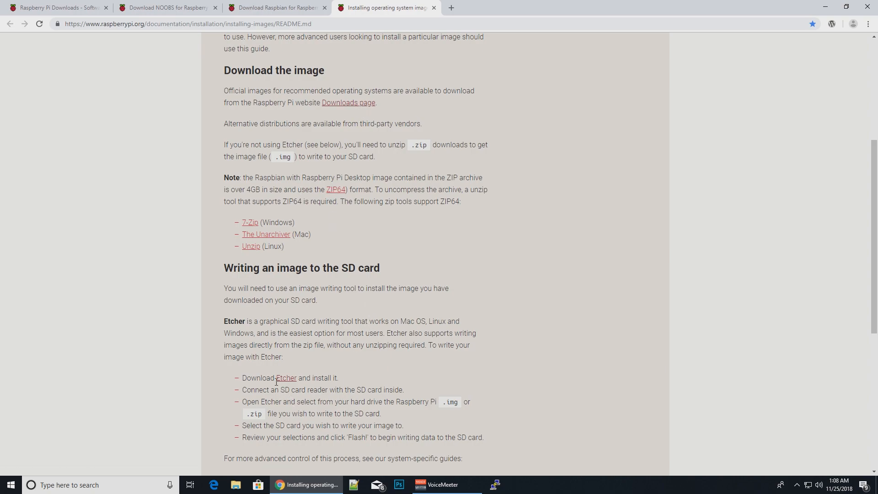
scroll(down, 3)
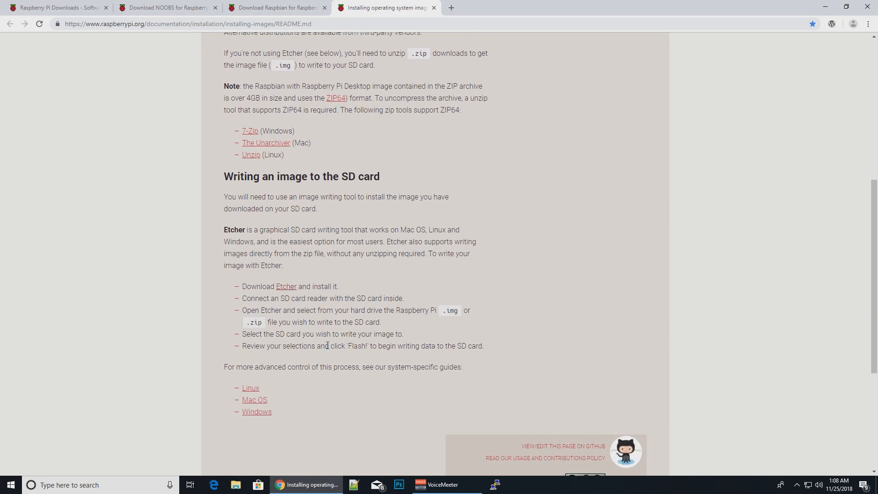
scroll(up, 3)
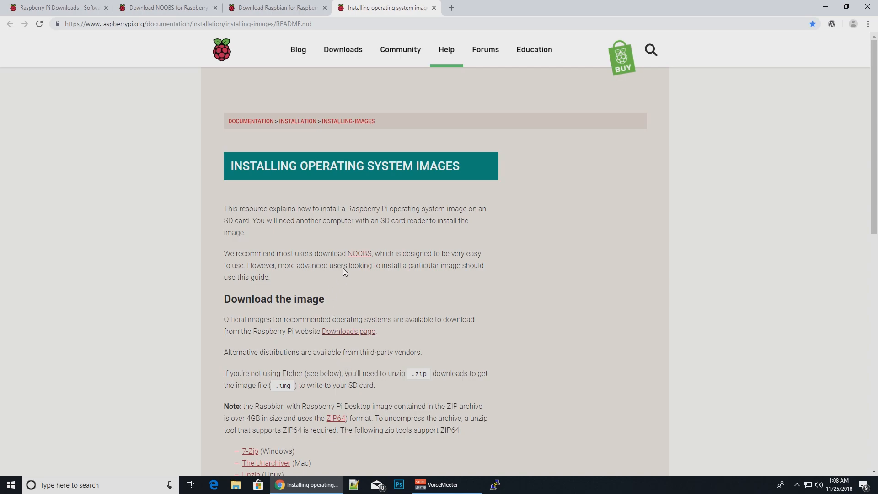
Step: Follow the NOOBS link in the guide and scroll to its card formatting section
click(360, 253)
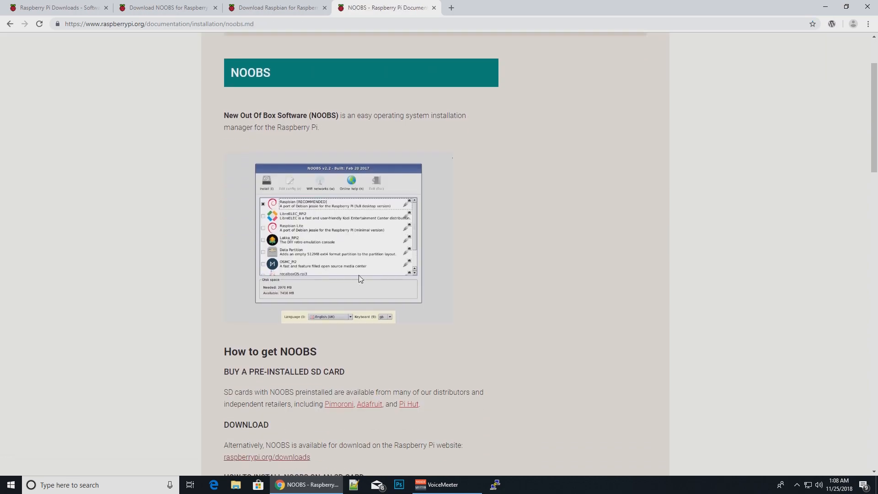
scroll(down, 3)
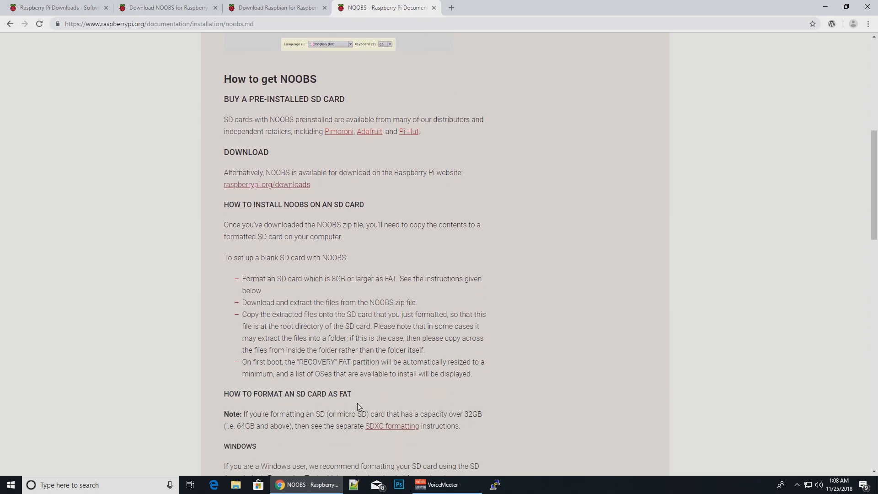
mouse_move(308, 127)
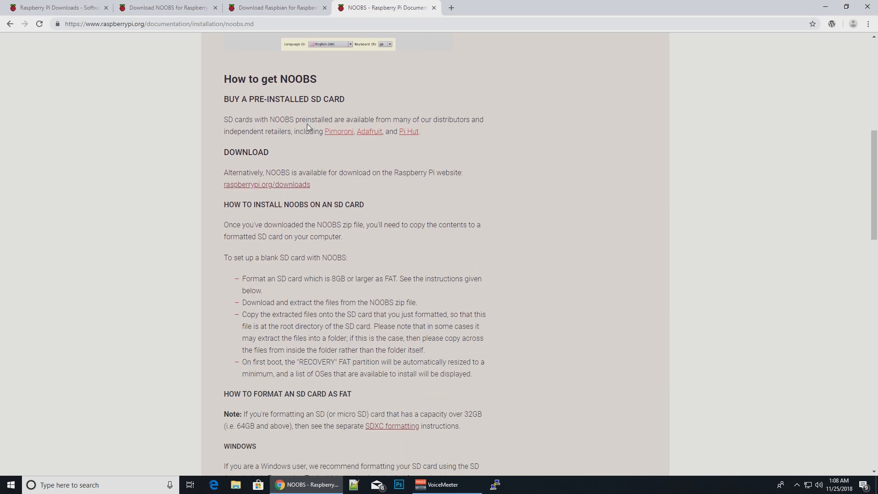
mouse_move(284, 177)
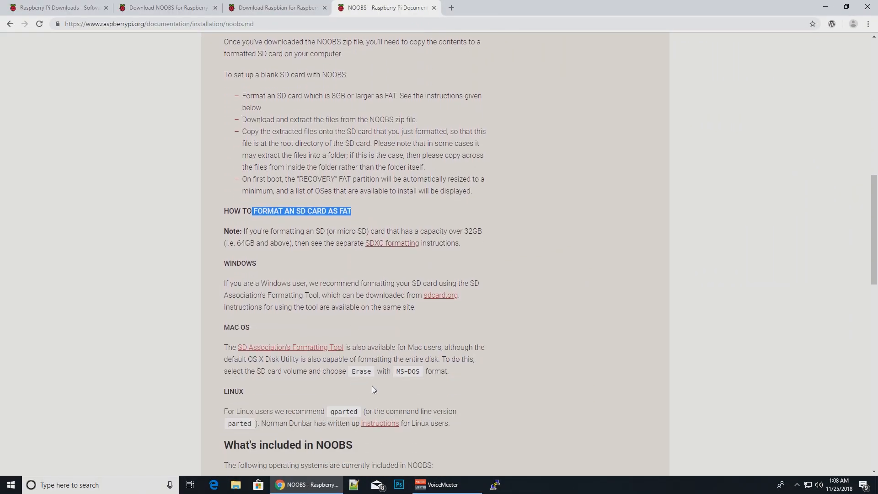
click(392, 229)
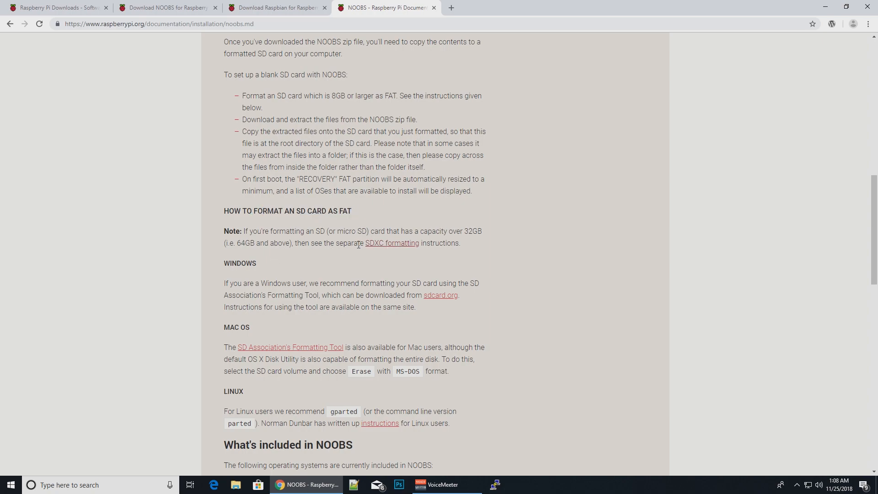
mouse_move(391, 245)
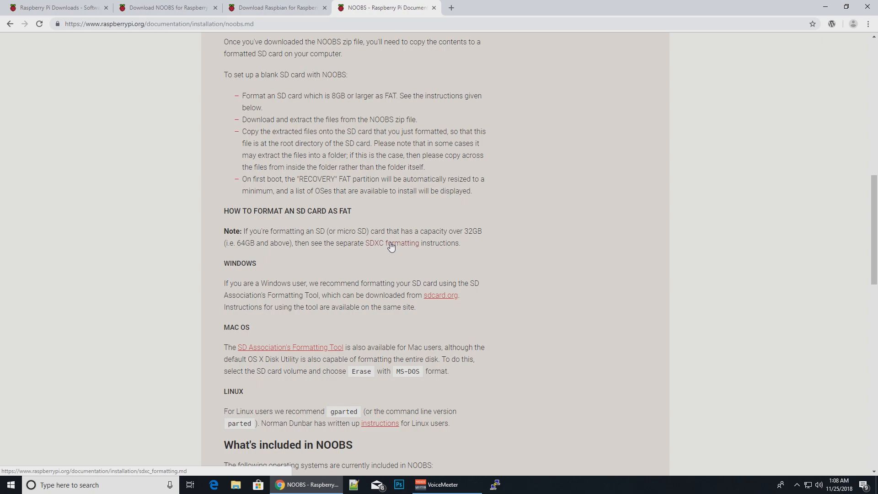
Step: Follow the 'SDXC formatting' link and read the instructions to the bottom
click(392, 243)
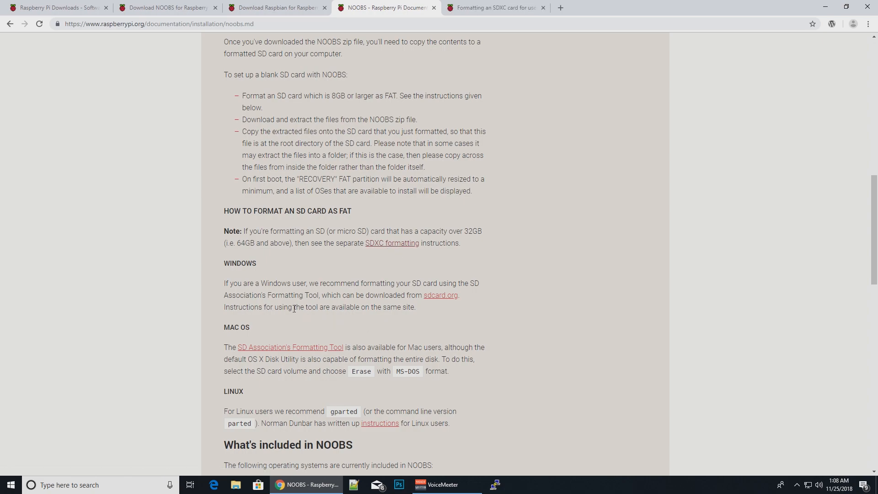
mouse_move(345, 320)
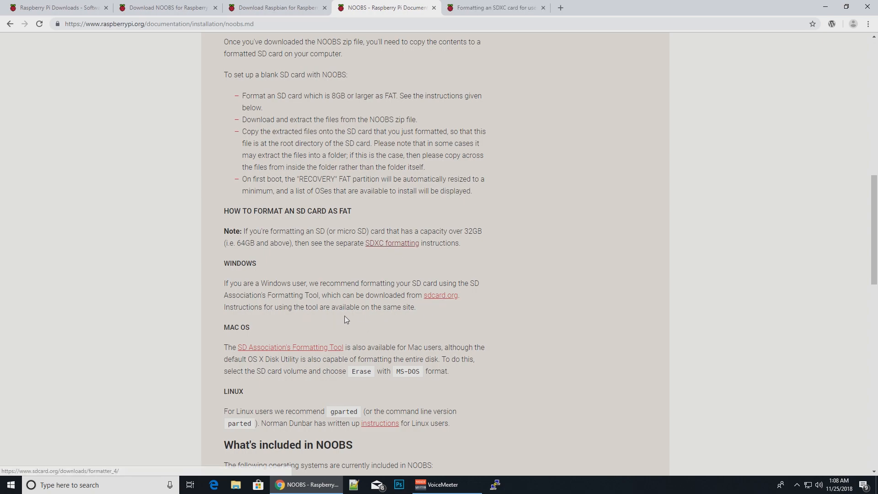
scroll(down, 3)
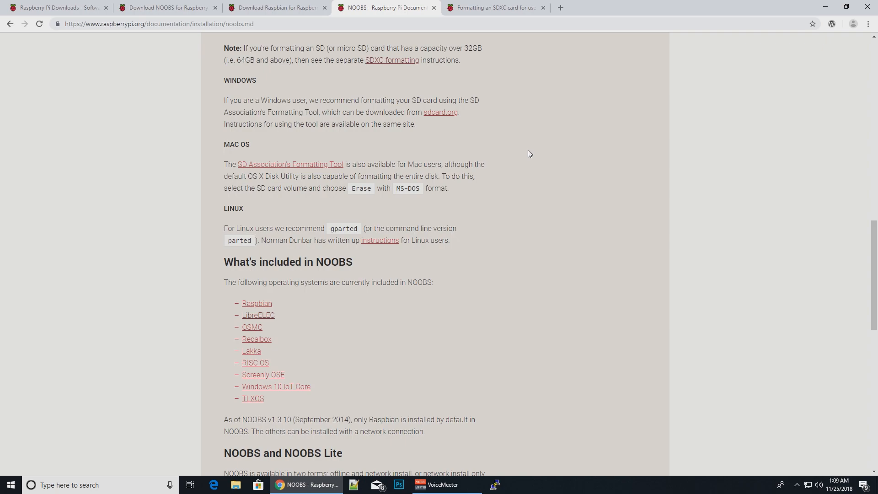
scroll(down, 3)
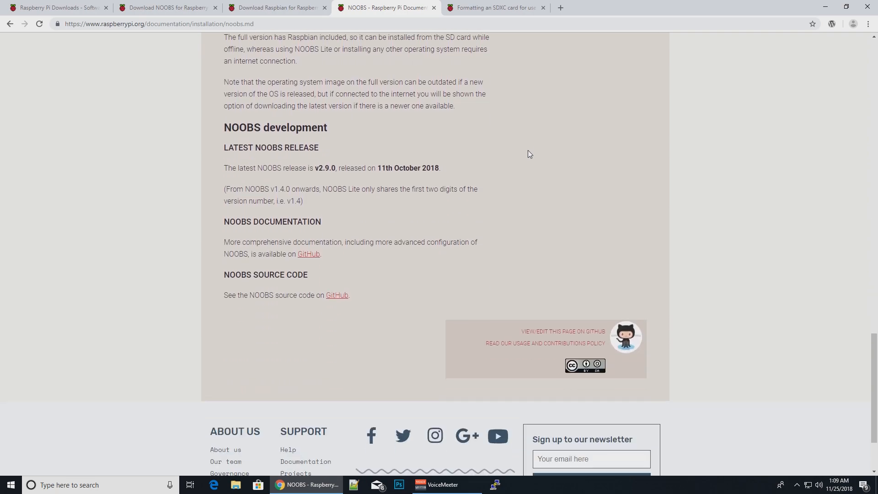
Step: Read the Windows advice on formatting large cards as FAT32 and follow the 'FAT32 Format' link
click(499, 7)
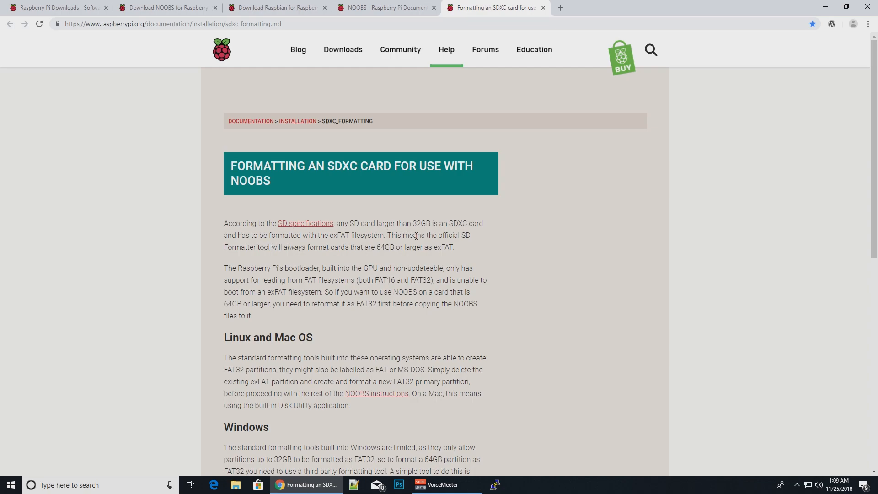
mouse_move(292, 258)
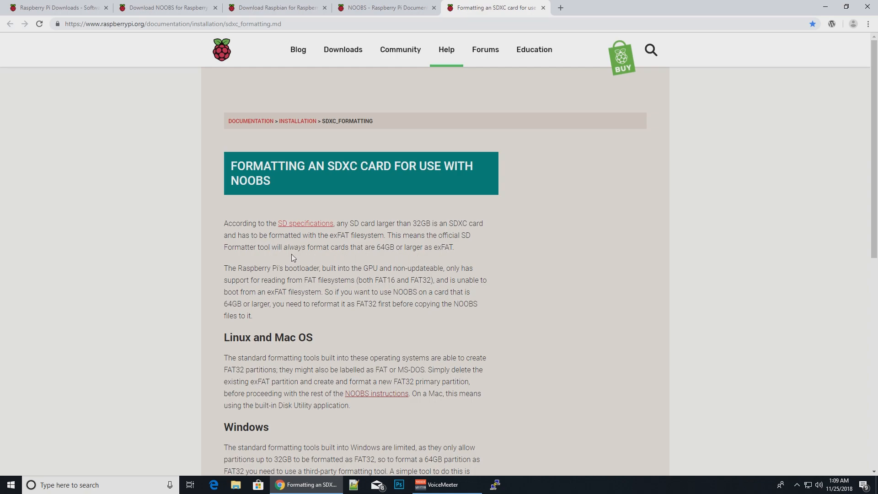
mouse_move(313, 256)
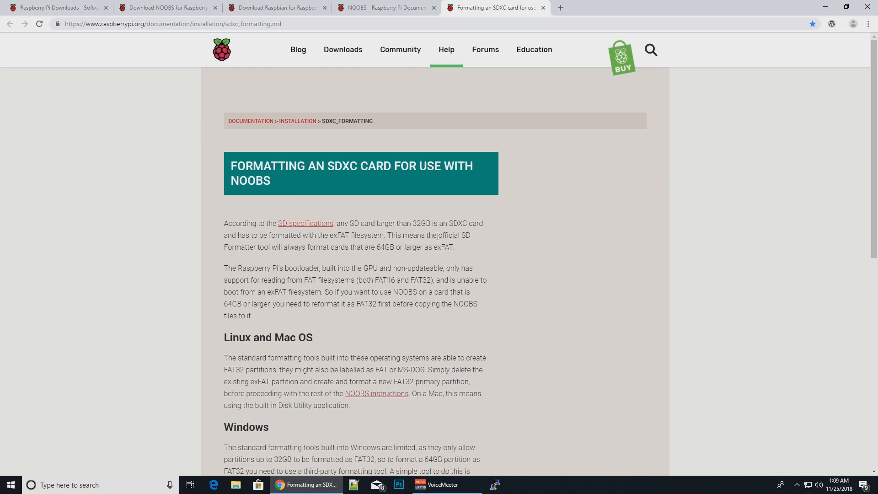
mouse_move(361, 268)
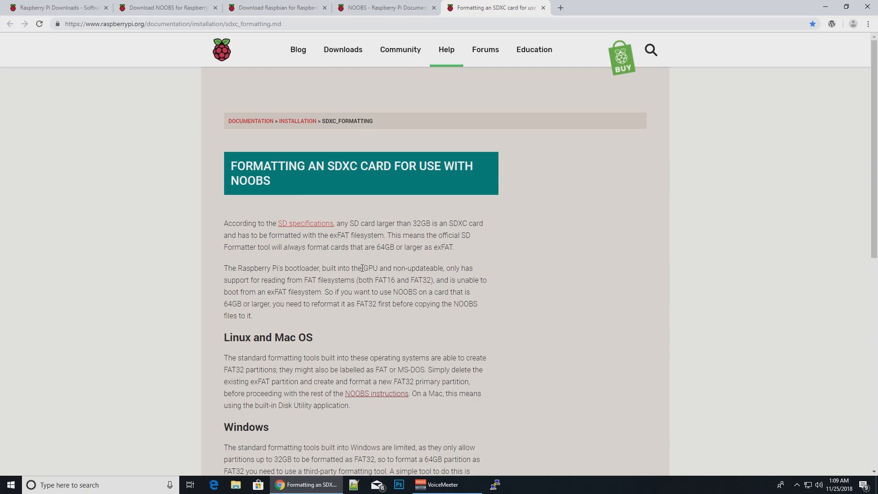
mouse_move(175, 304)
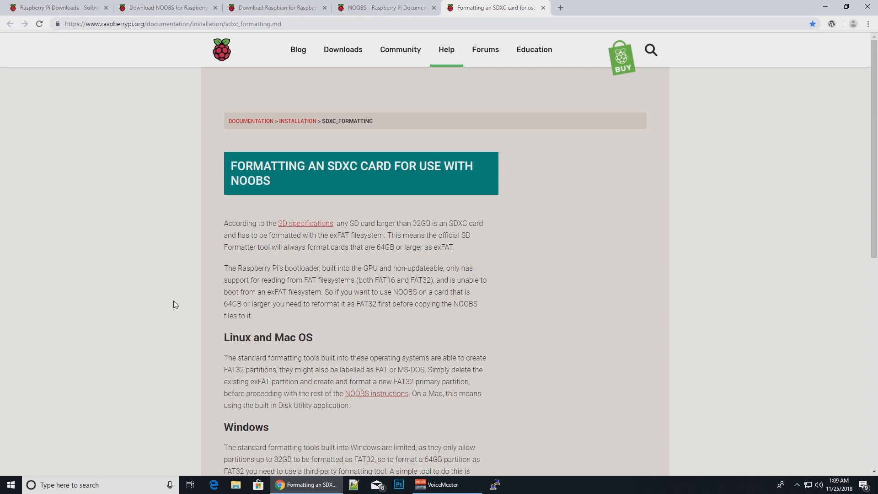
scroll(down, 3)
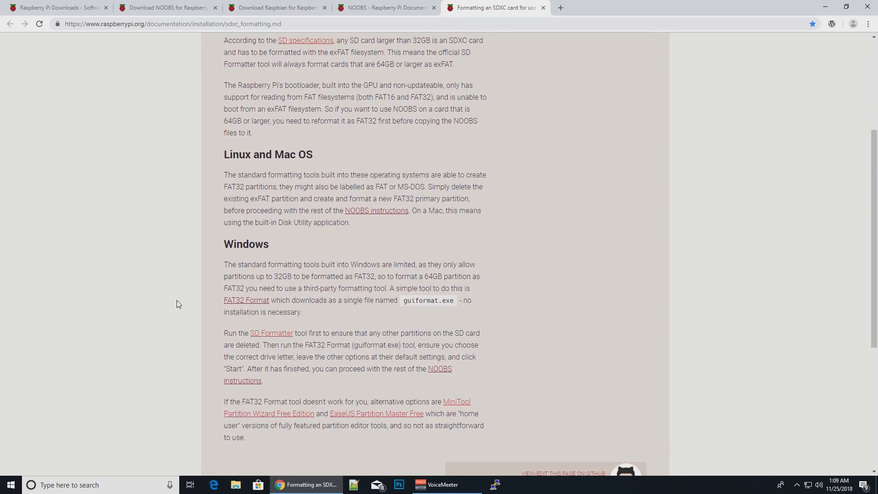
scroll(down, 3)
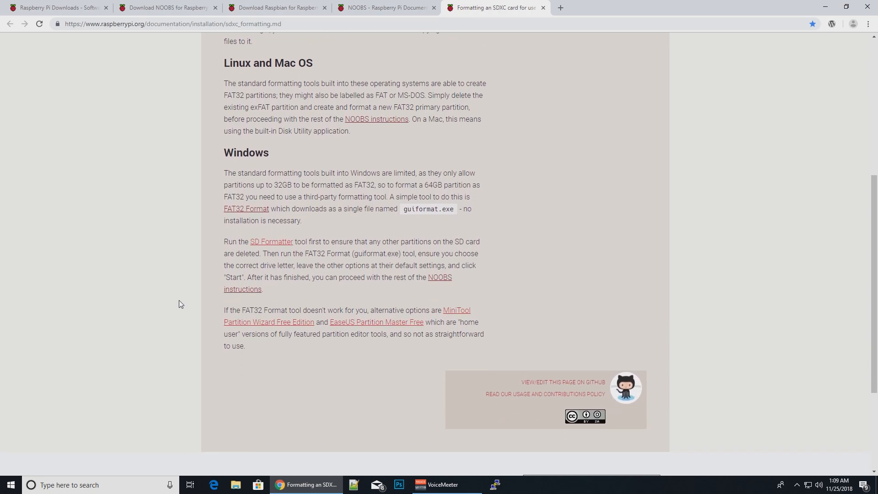
mouse_move(266, 209)
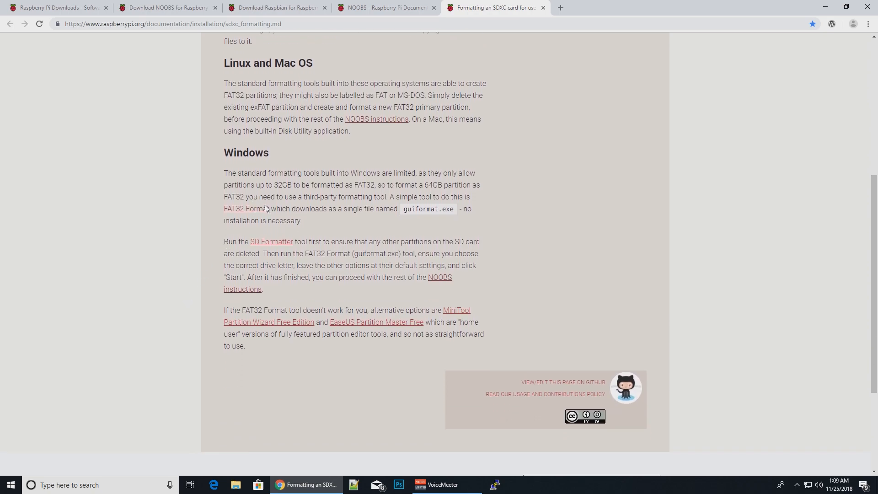
mouse_move(269, 212)
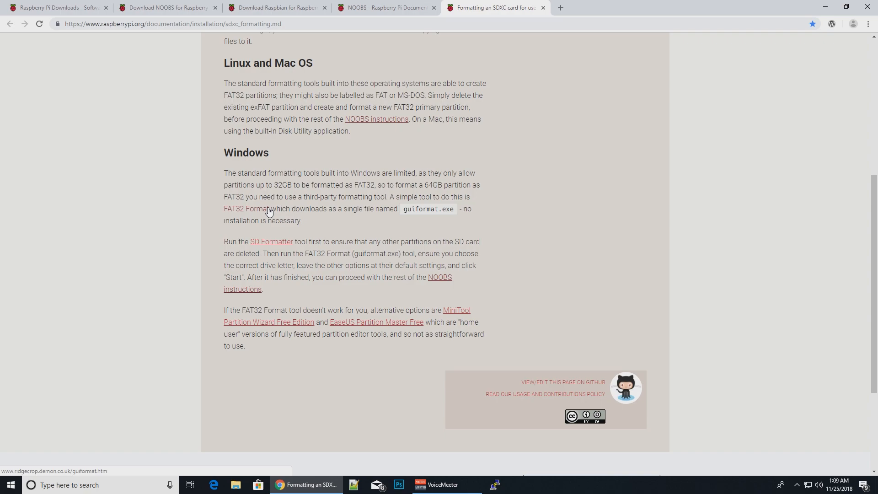
click(241, 209)
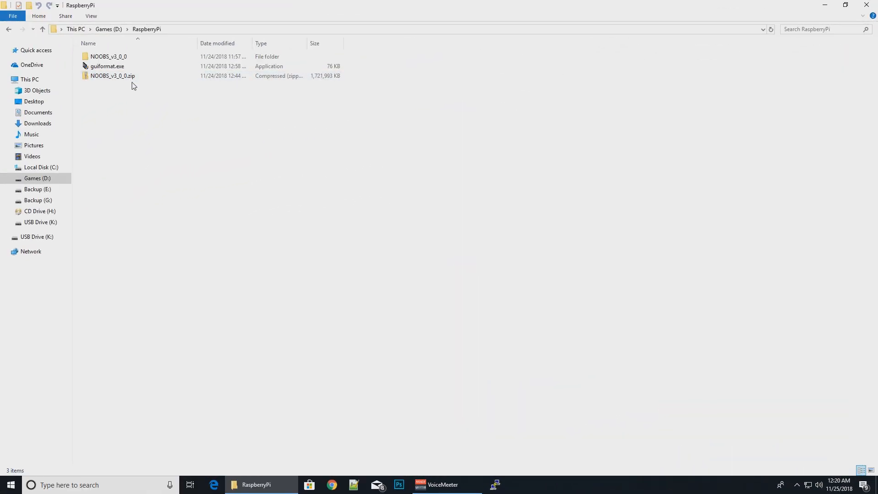
click(110, 56)
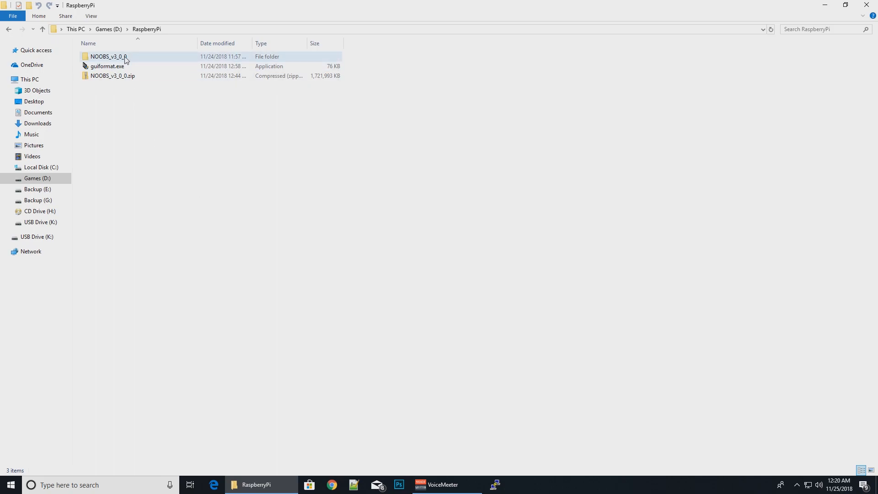
double_click(104, 56)
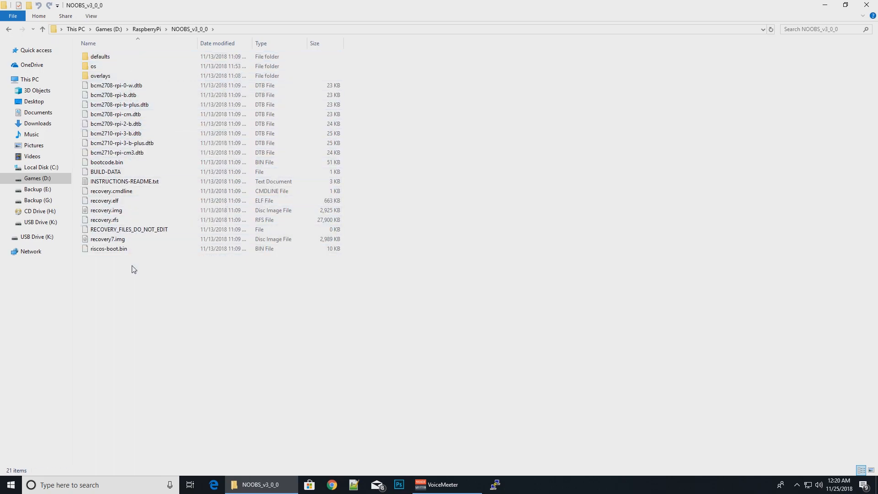
mouse_move(134, 313)
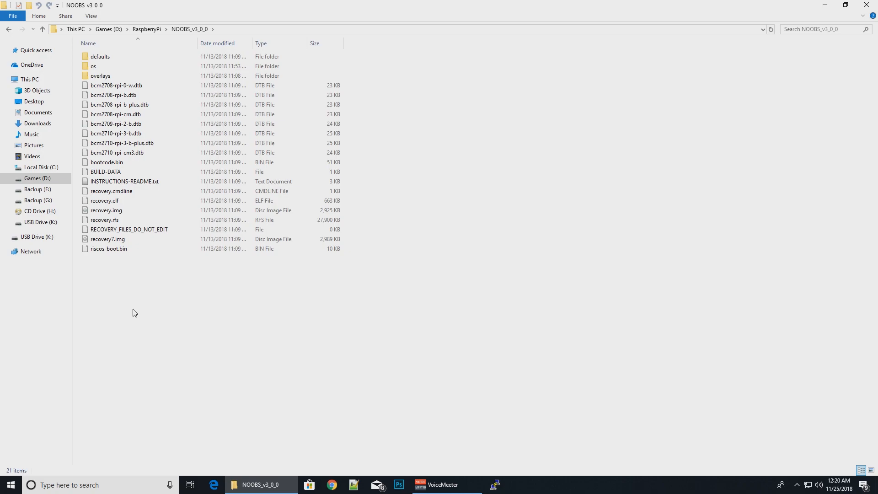
mouse_move(205, 324)
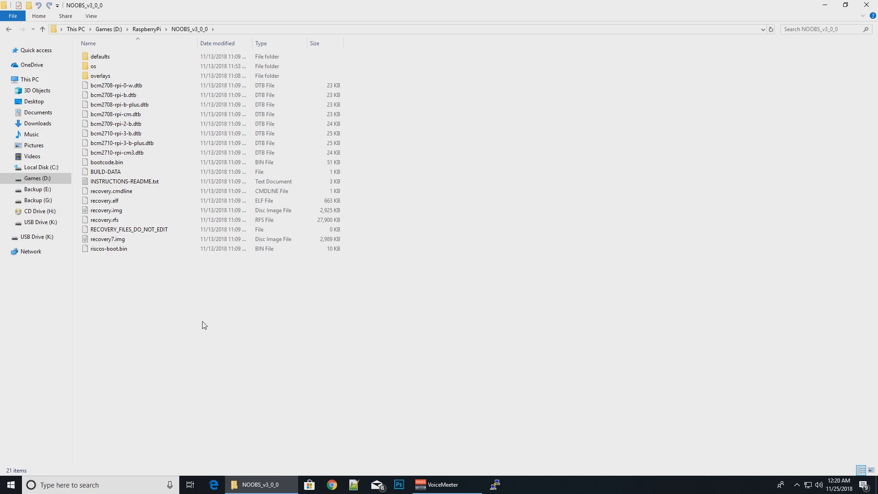
click(93, 66)
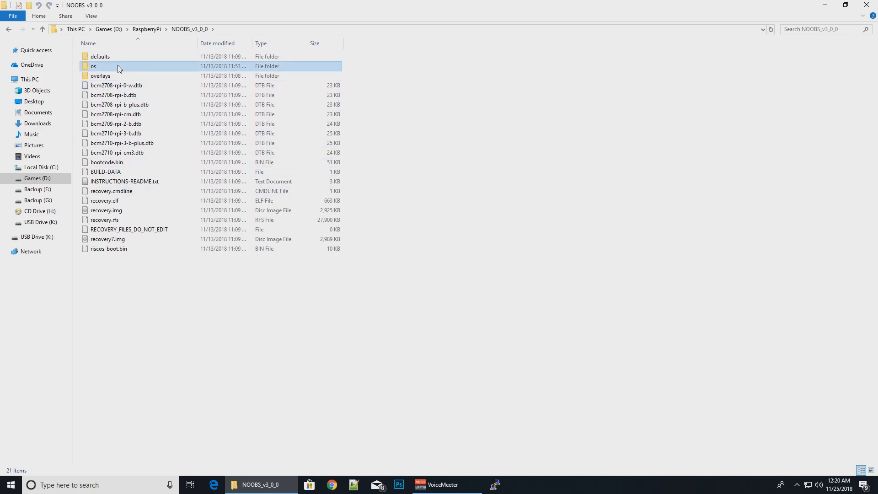
double_click(93, 66)
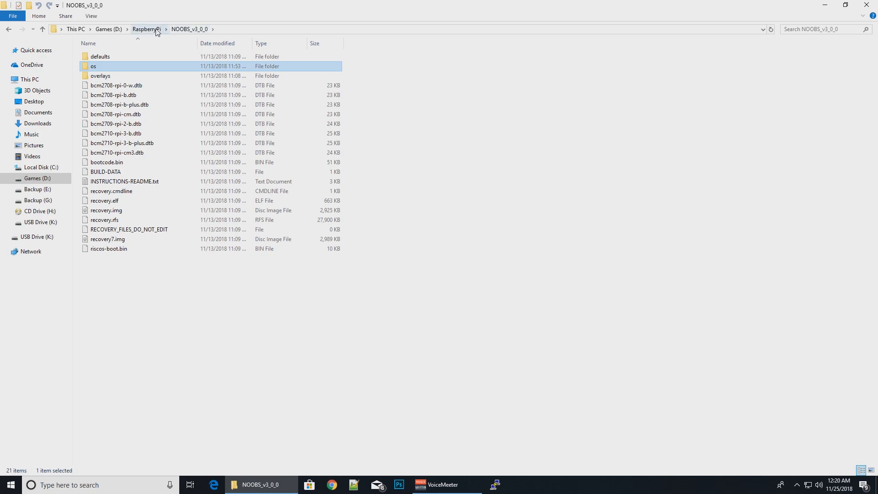
click(147, 28)
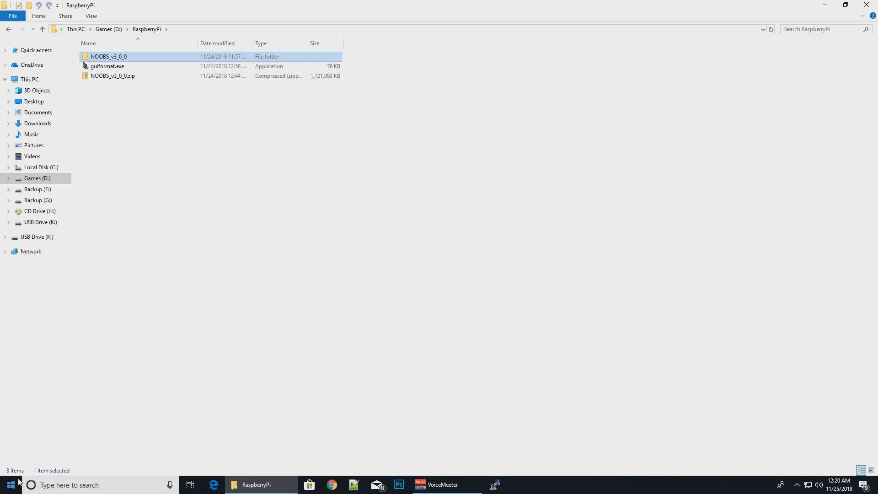
Step: Search the Start menu for 'disk' and launch 'Create and format hard disk partitions'
click(7, 485)
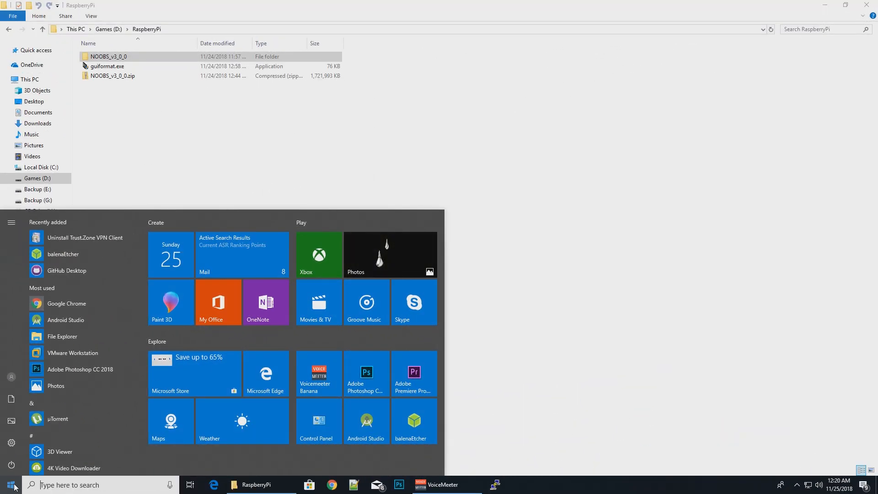
text(discord)
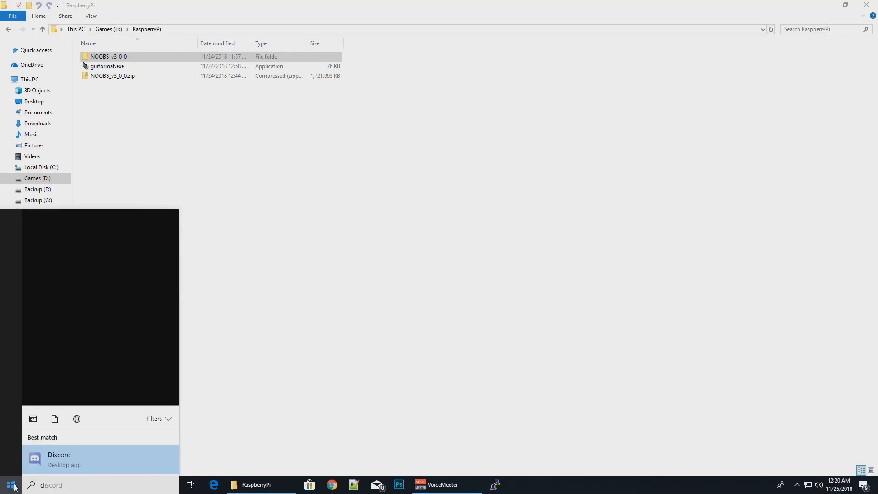
text(disk)
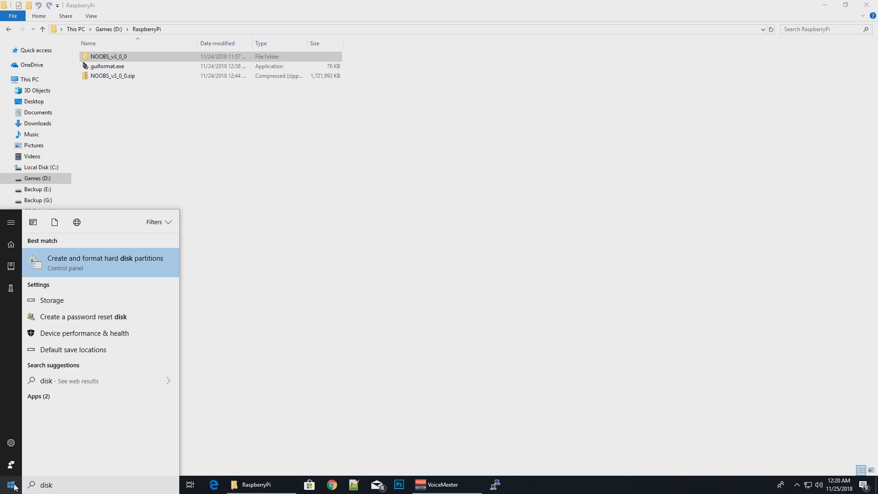
click(104, 262)
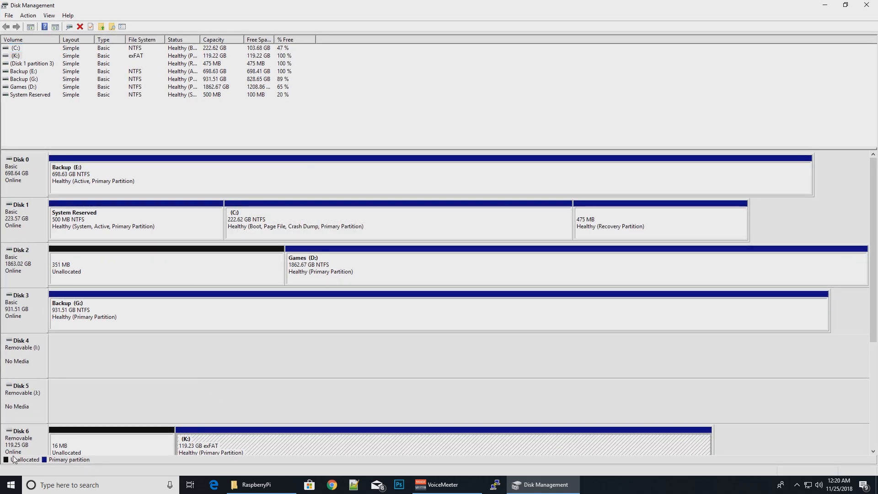
Step: Delete the (K:) exFAT volume on removable Disk 6, confirming the data-loss warning
scroll(down, 3)
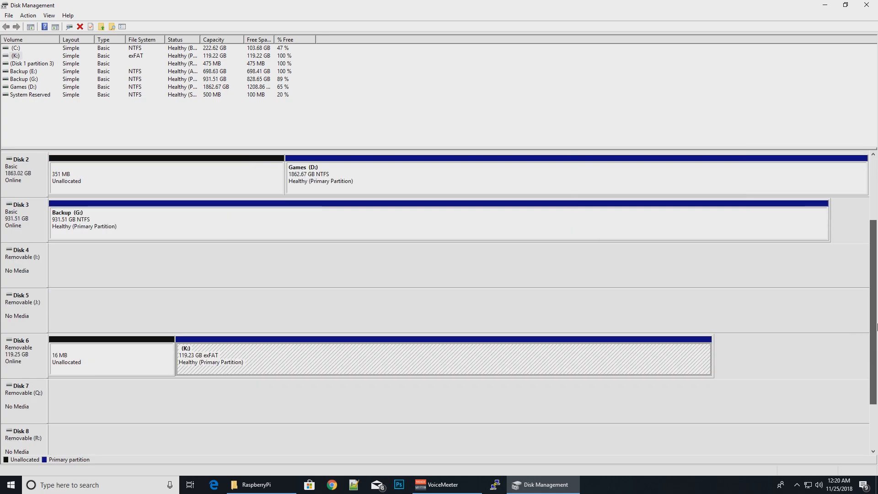
scroll(down, 3)
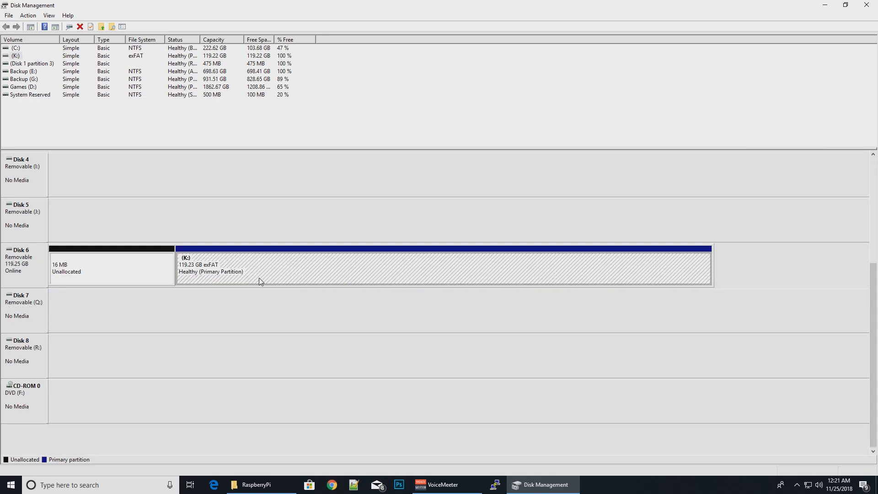
mouse_move(152, 282)
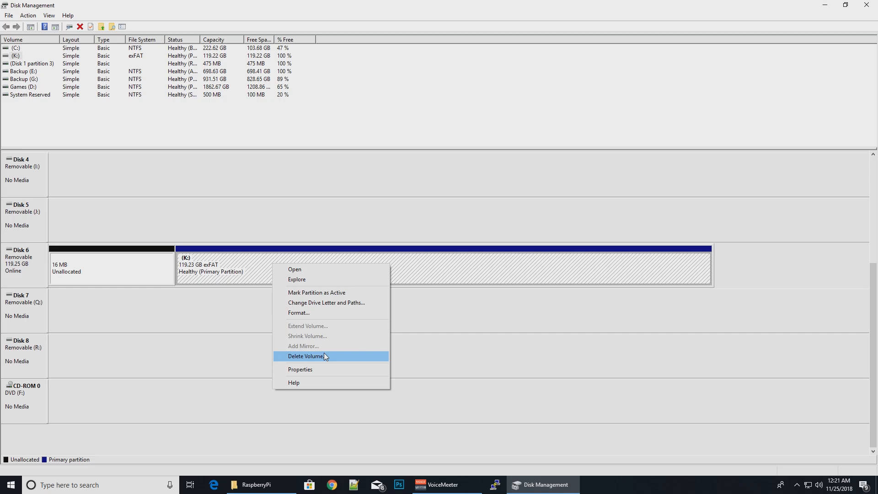
click(307, 355)
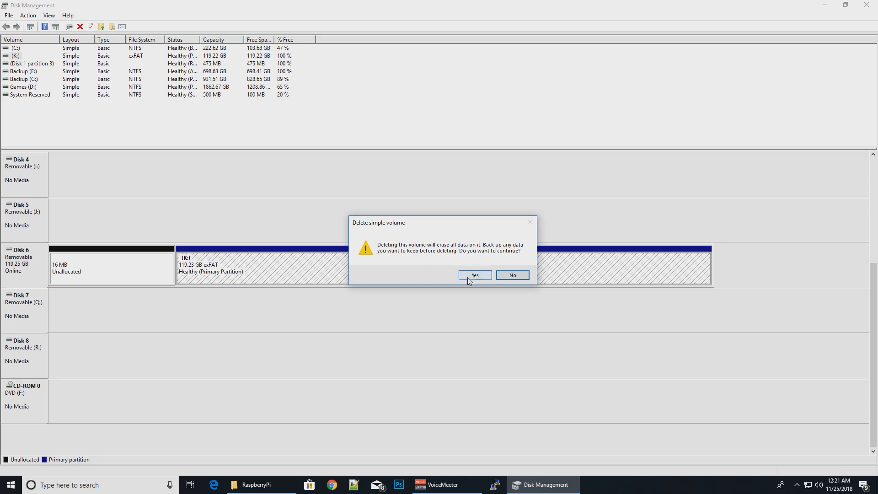
click(475, 275)
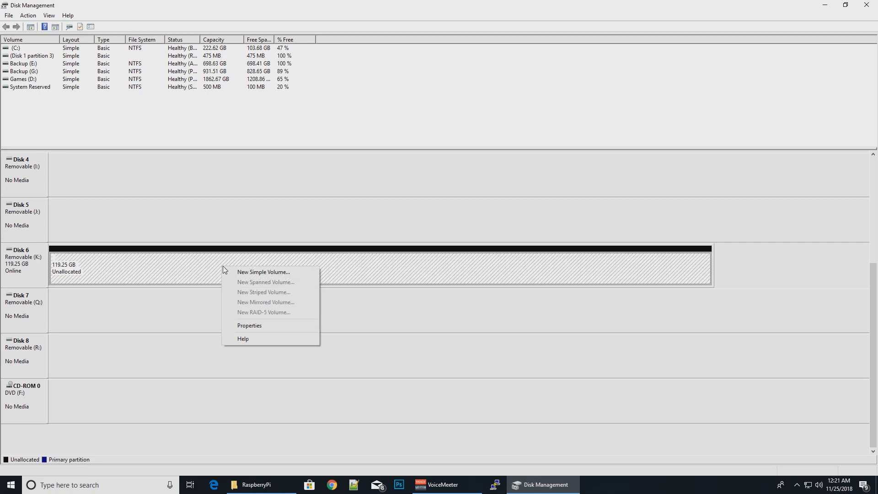
Step: Create a full-size NTFS simple volume labelled RaspberryPi on drive letter L with quick format
click(263, 272)
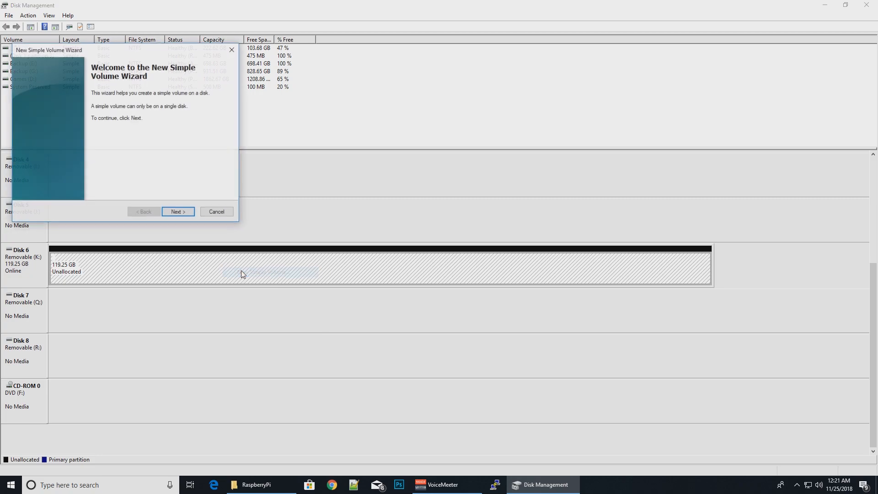
click(178, 211)
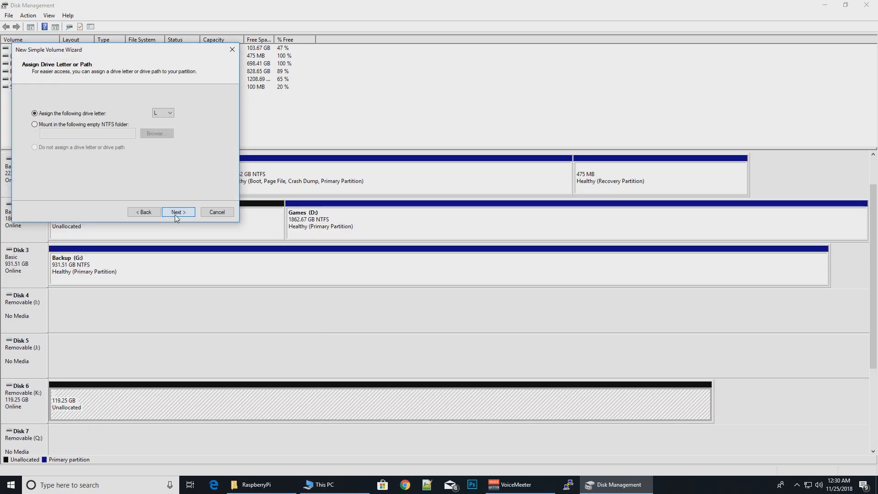
click(178, 212)
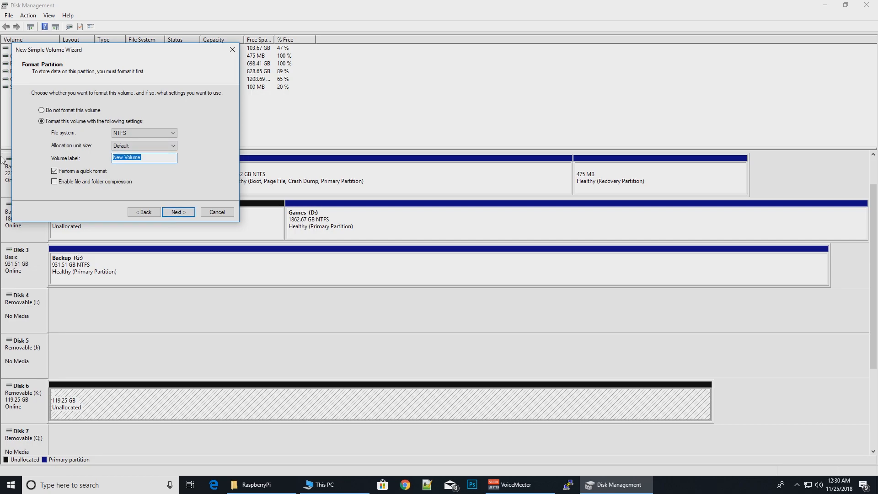
text(RaspberryPi)
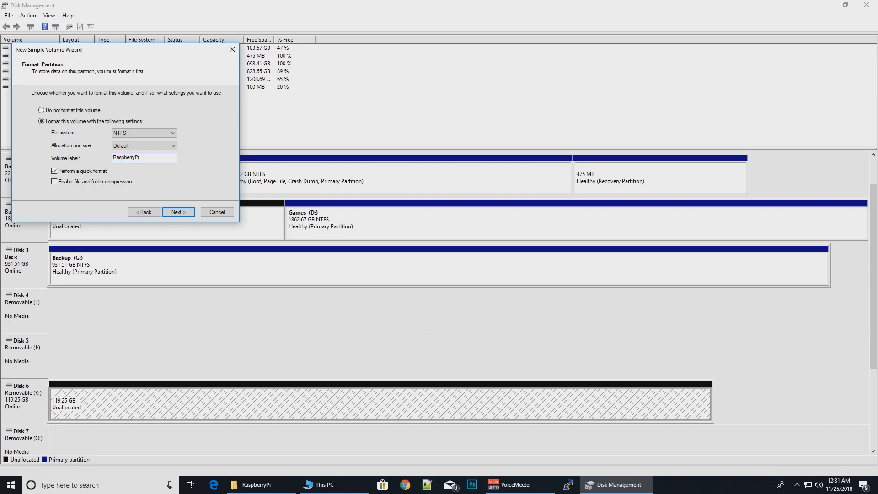
click(178, 212)
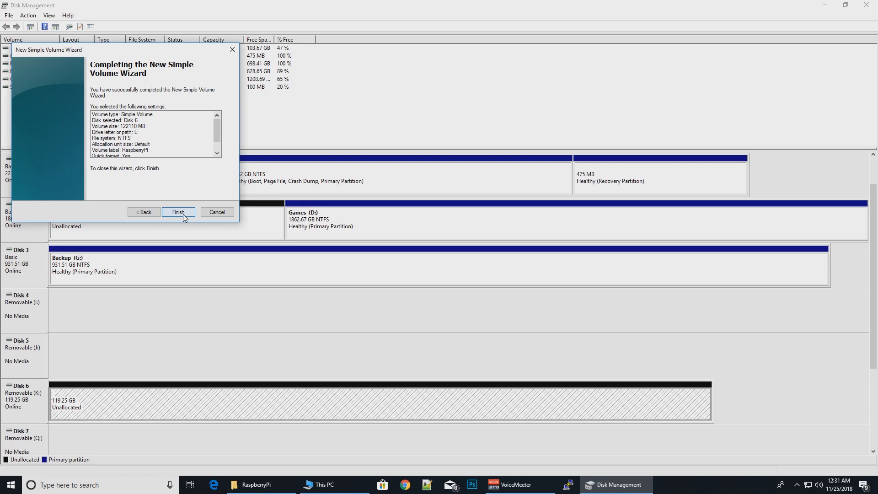
click(178, 212)
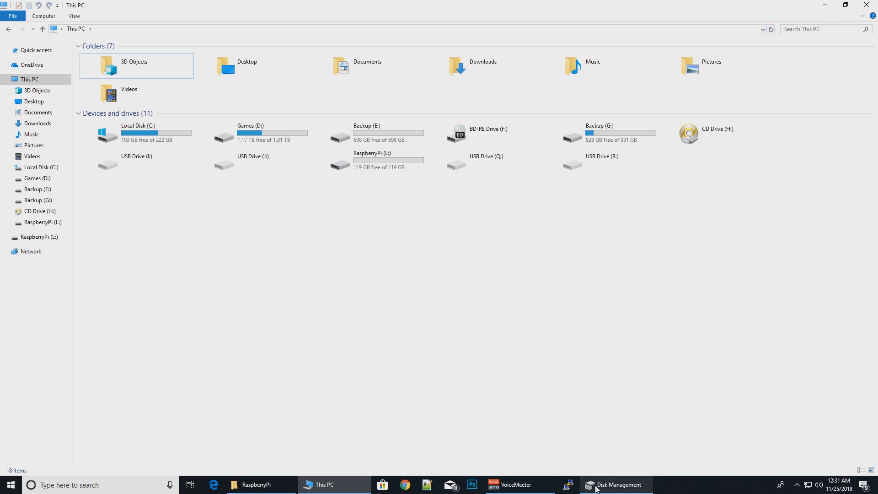
Step: Launch guiformat.exe from the RaspberryPi folder
click(258, 485)
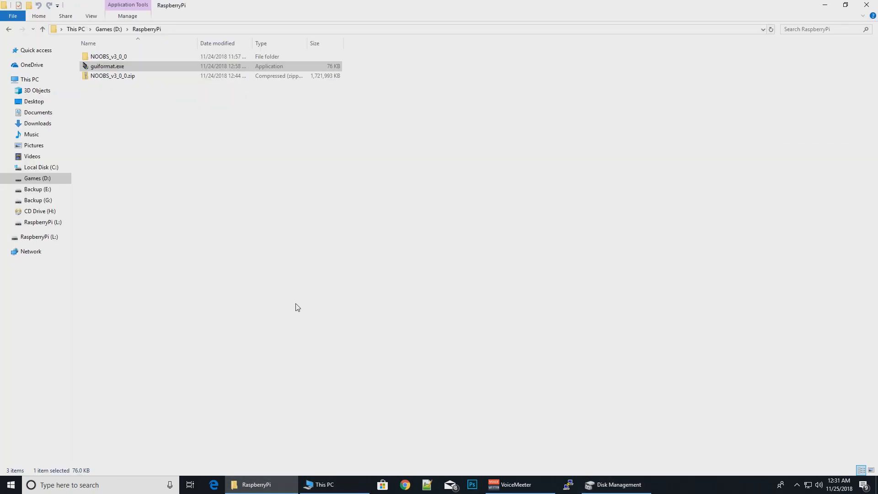
right_click(107, 66)
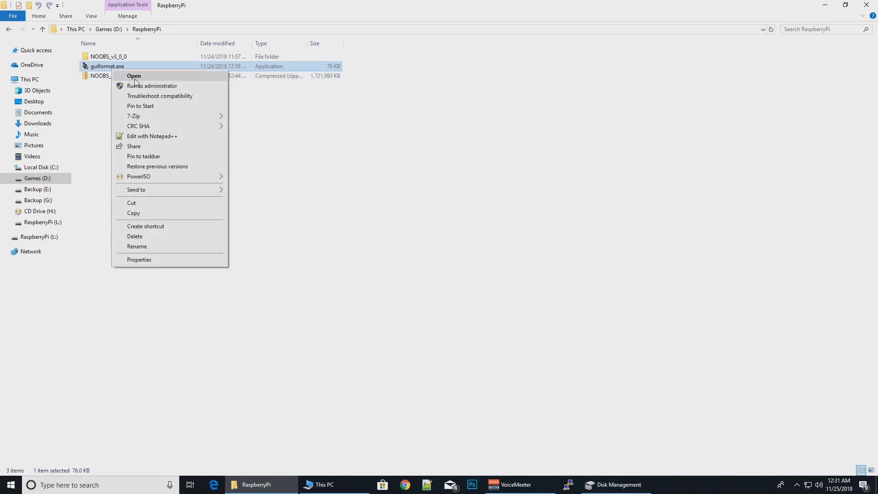
click(133, 75)
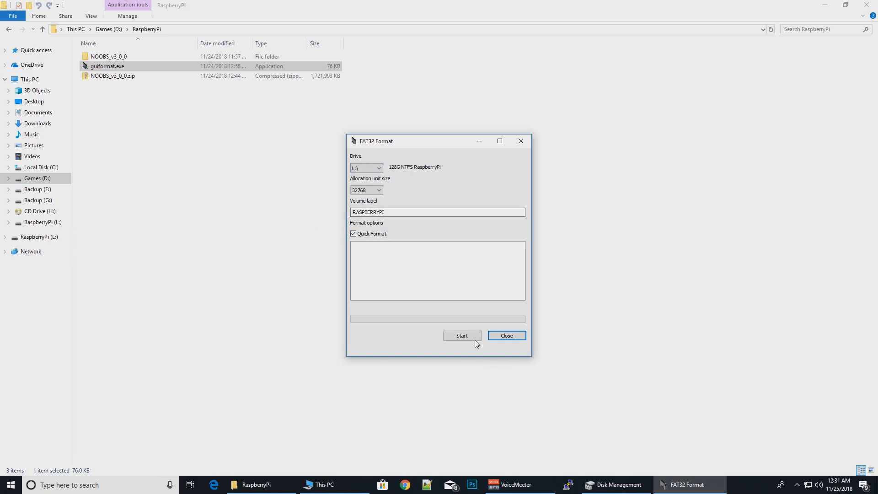
Step: Format drive L: as FAT32 with label RASPBERRYPI, confirming the erase, then close the utility
click(462, 336)
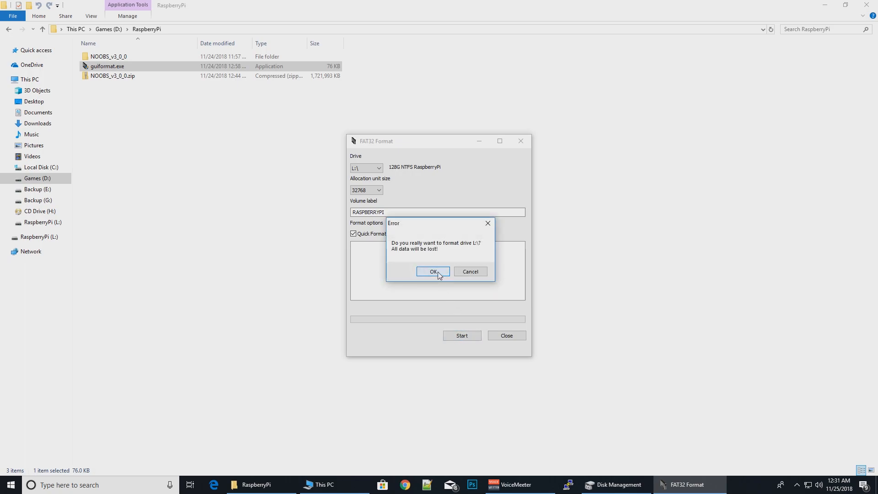
click(434, 271)
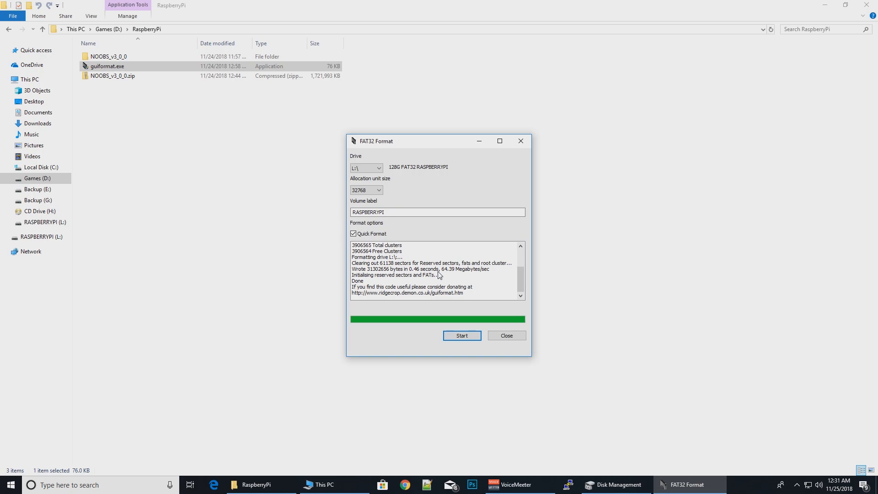
mouse_move(452, 301)
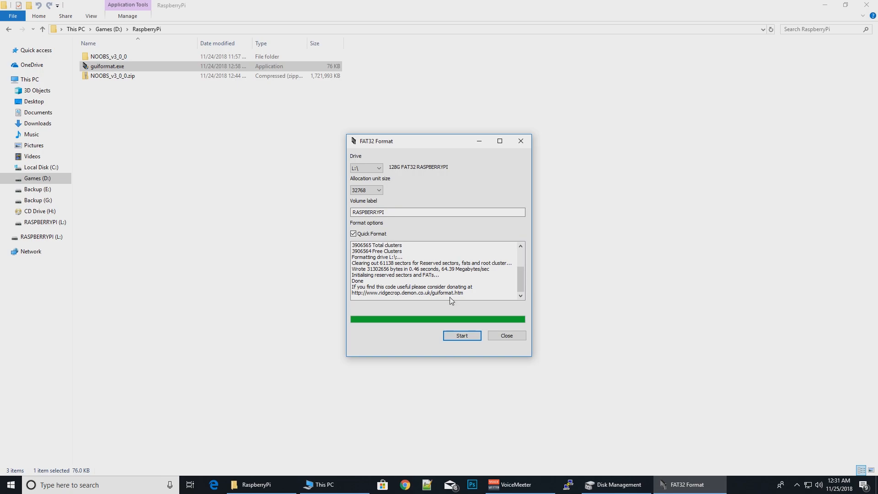
mouse_move(514, 339)
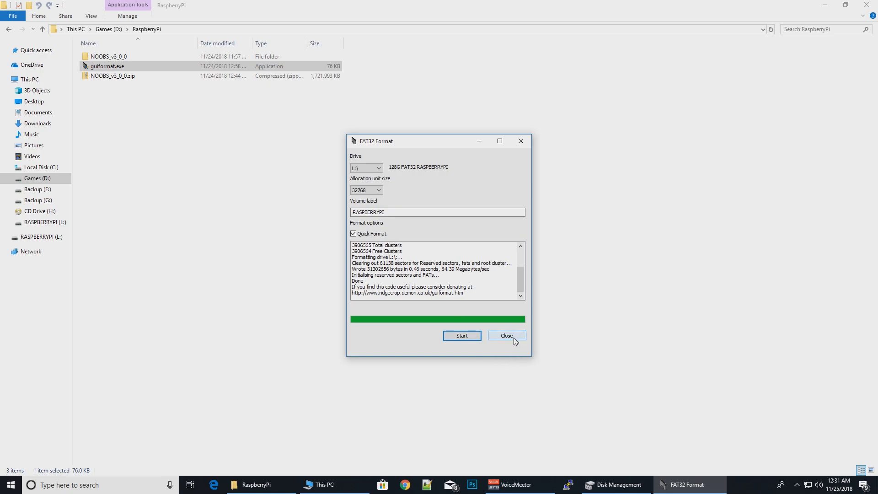
click(507, 336)
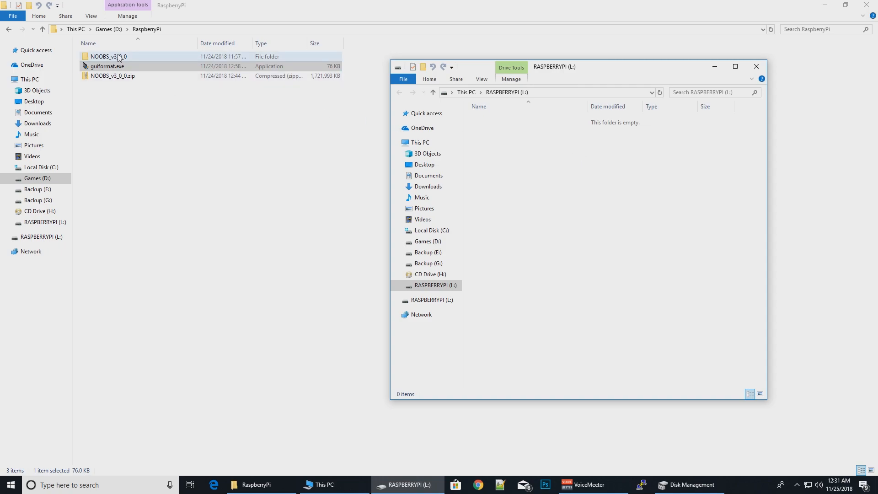
Step: Copy all 21 items from the NOOBS_v3_0_0 folder
double_click(105, 57)
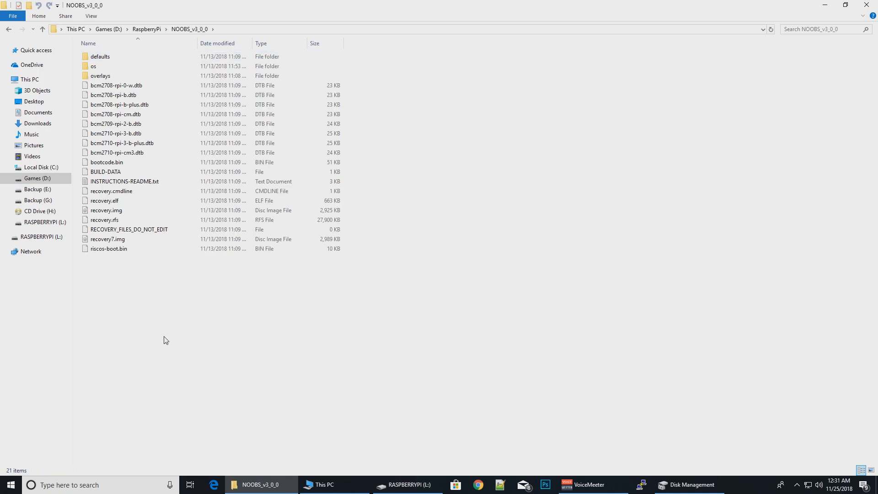
click(90, 68)
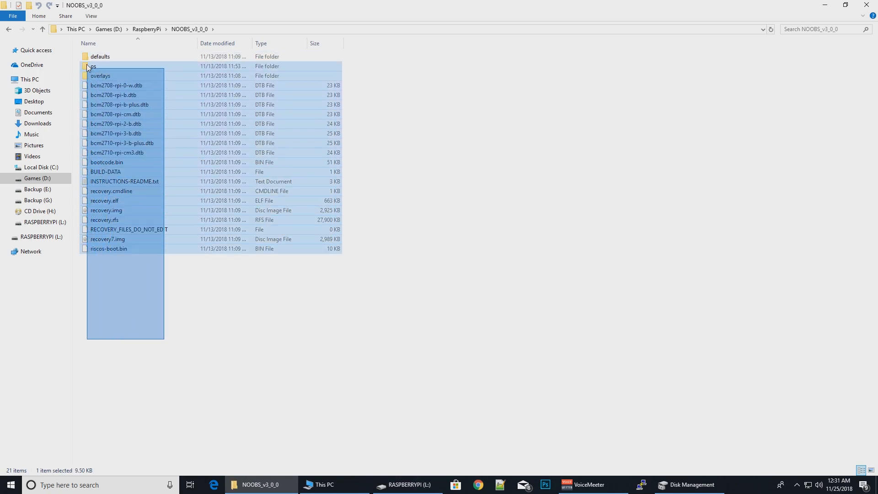
right_click(106, 151)
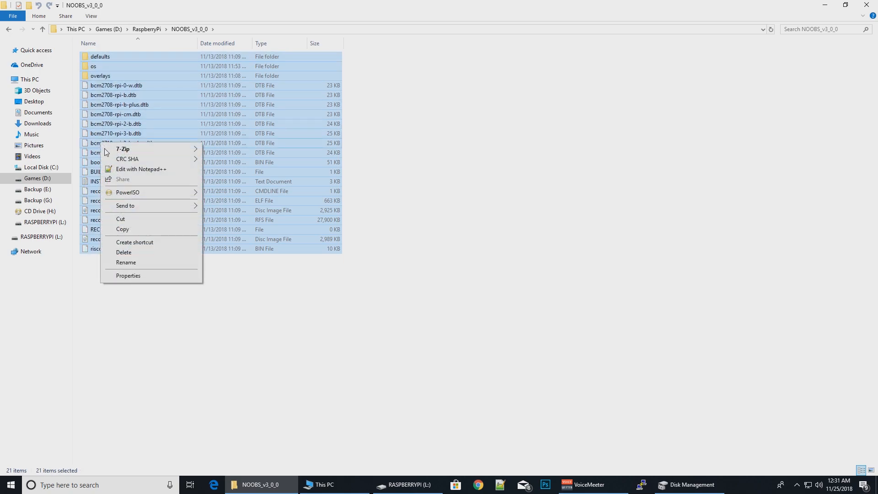
mouse_move(130, 231)
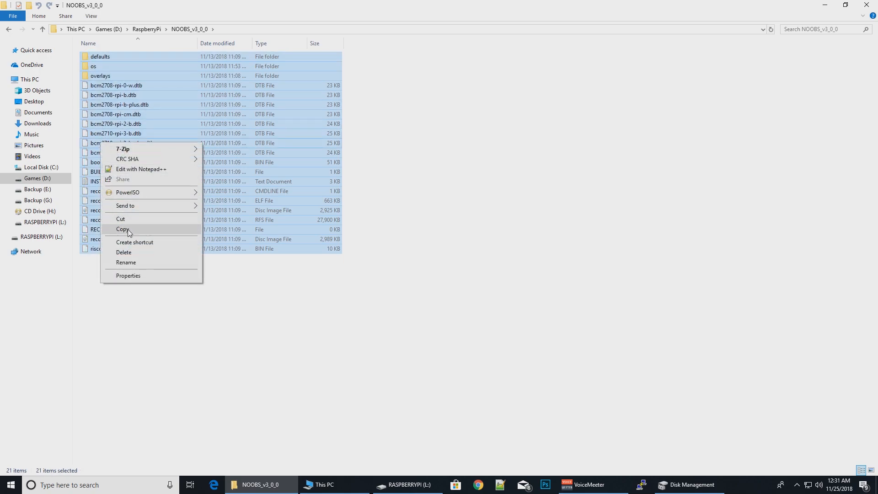
click(123, 228)
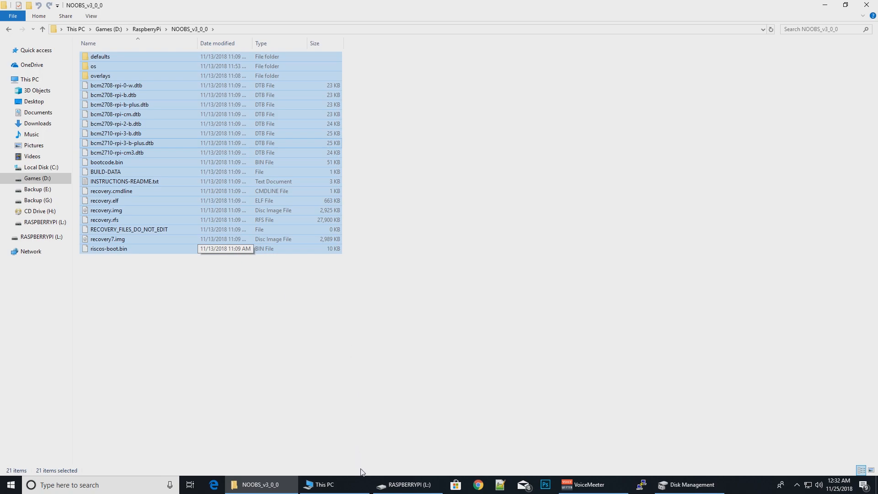
Step: Paste the NOOBS files onto the empty RASPBERRYPI (L:) drive
click(410, 485)
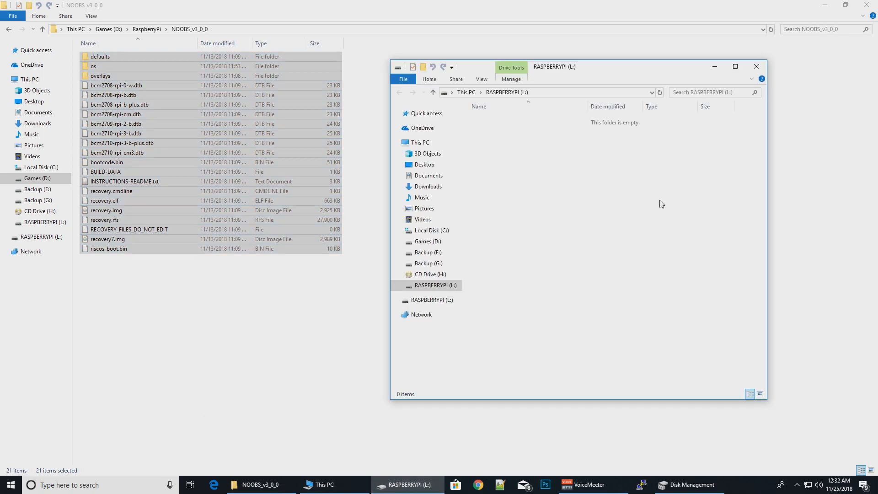
right_click(661, 203)
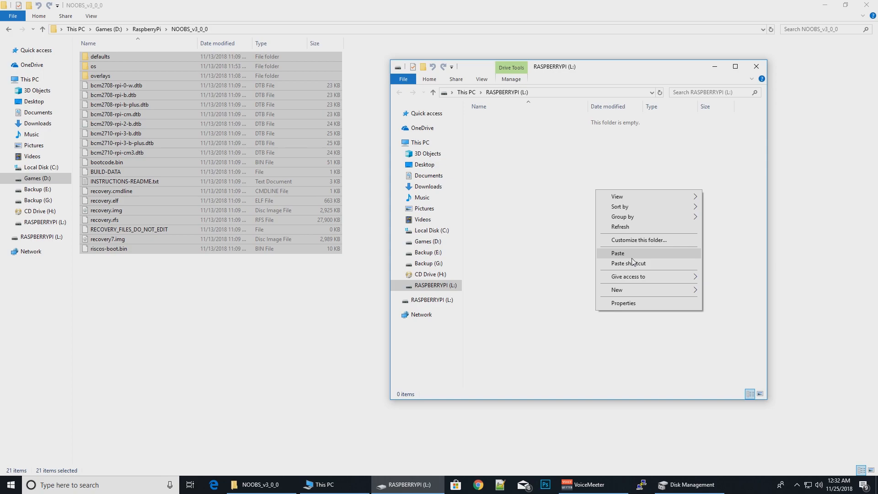
click(633, 262)
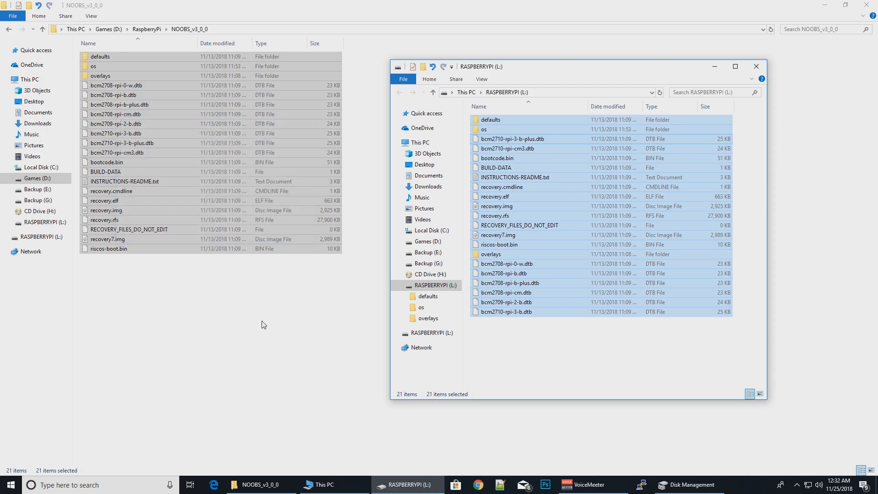
mouse_move(417, 342)
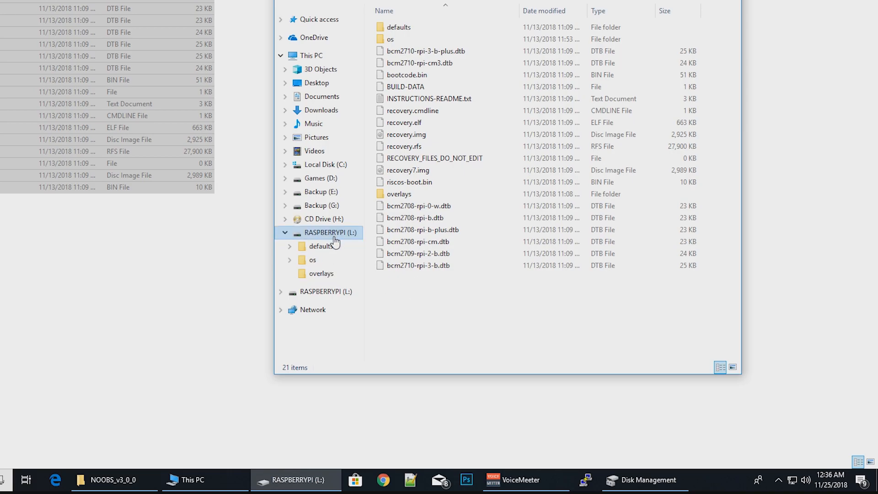
right_click(330, 233)
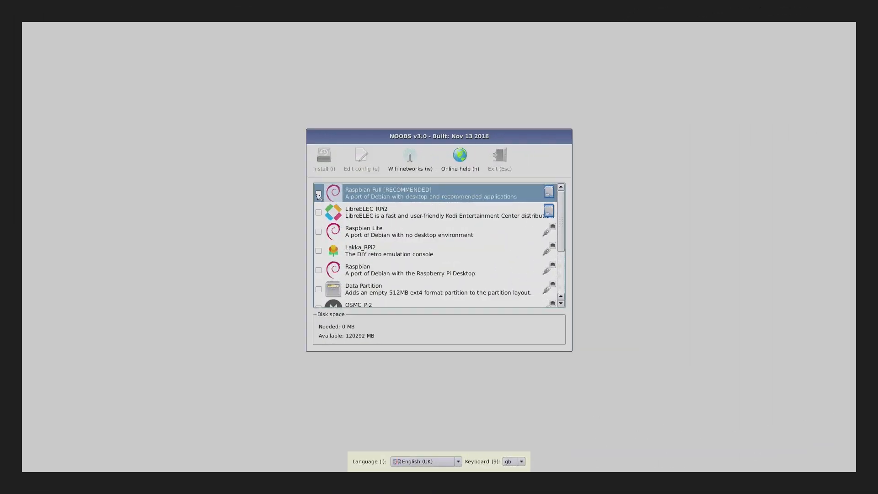
click(318, 193)
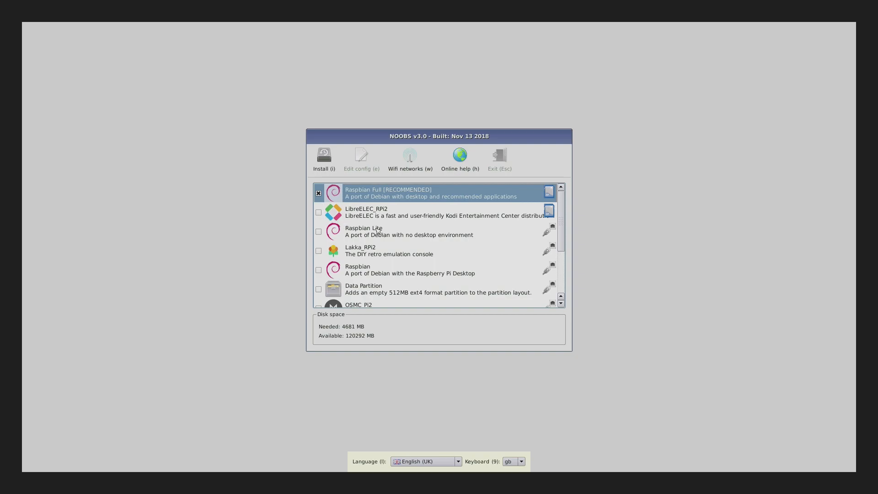
mouse_move(439, 217)
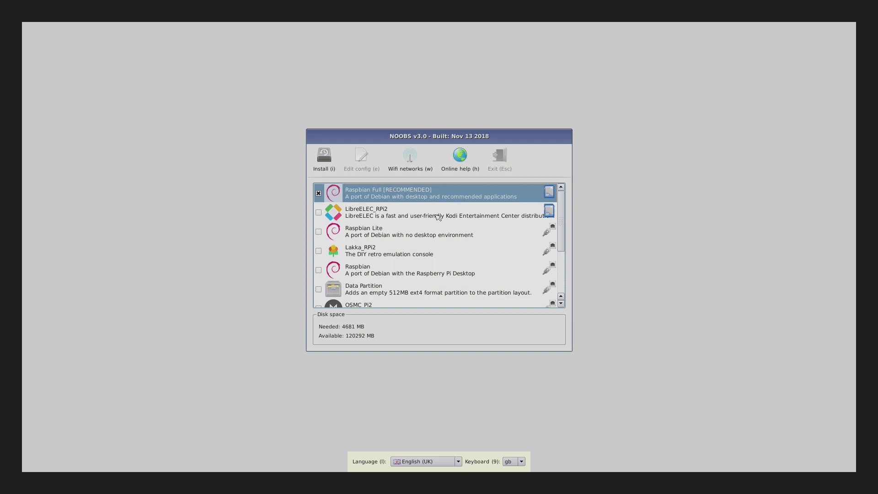
click(437, 212)
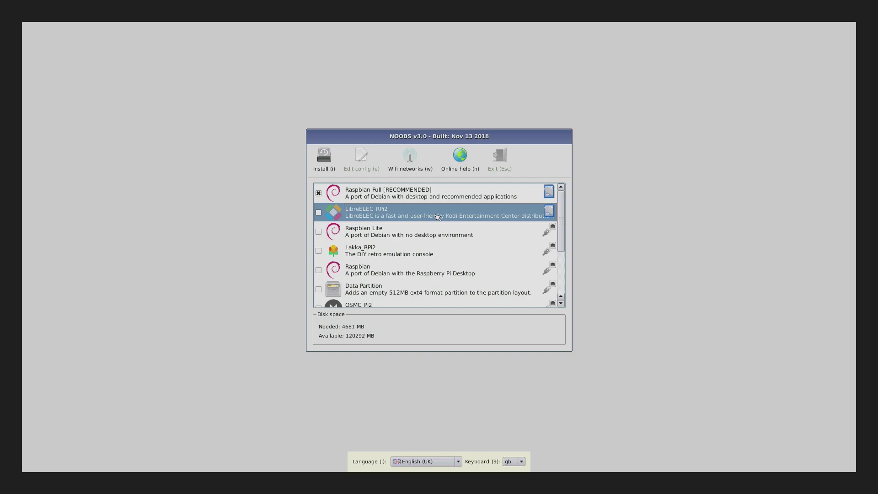
mouse_move(610, 167)
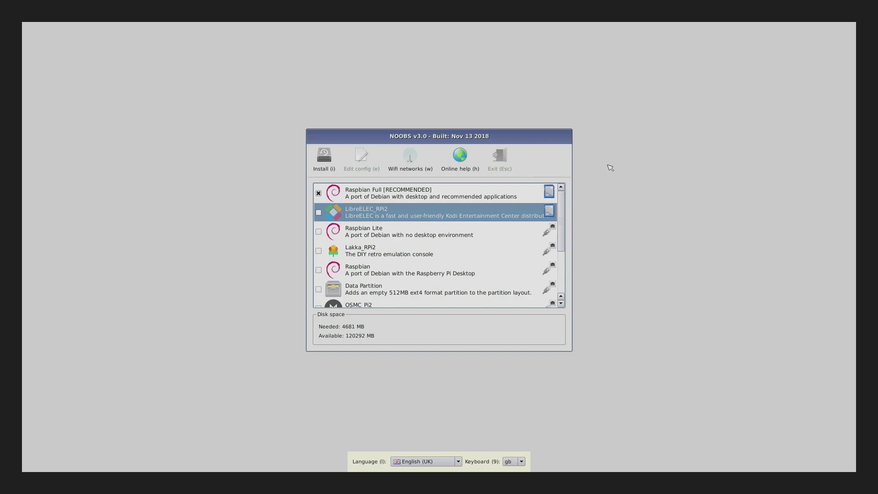
click(410, 269)
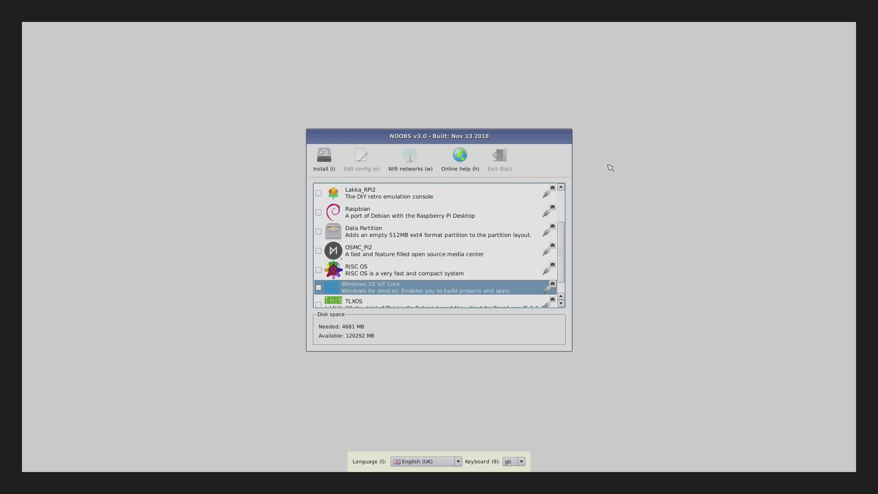
scroll(down, 3)
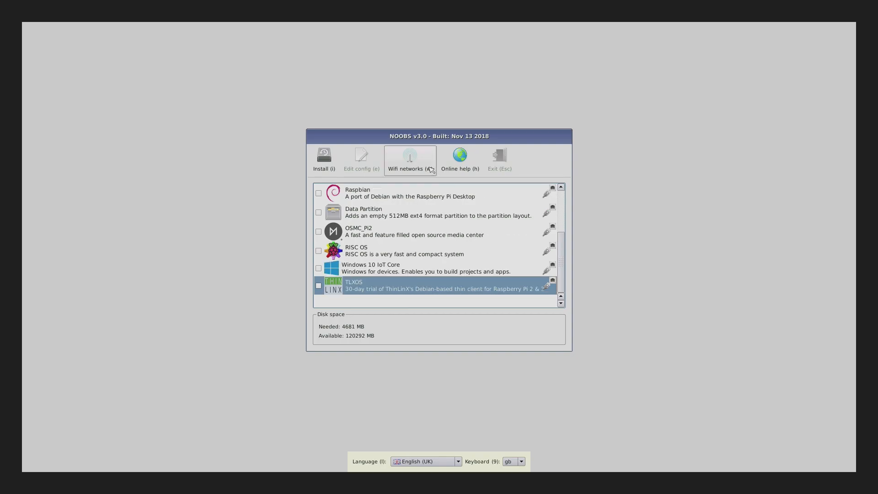
click(410, 160)
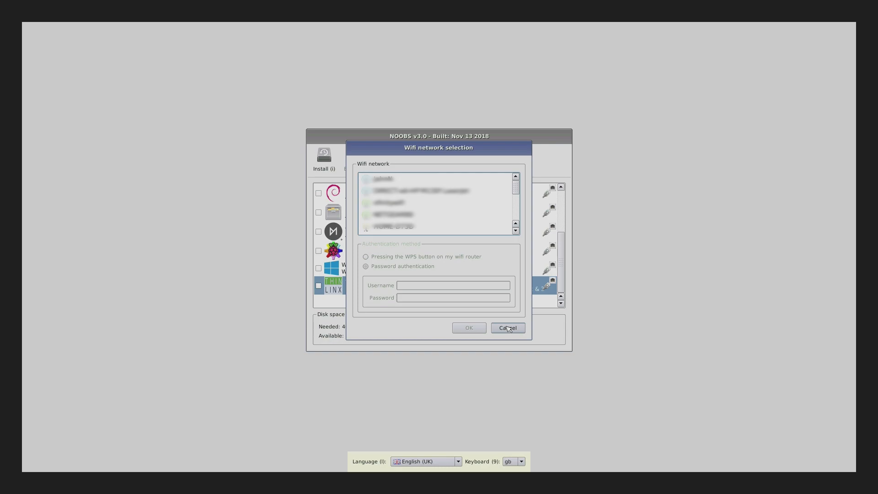
Step: Dismiss the Wifi network selection without connecting, keeping Raspbian Full ticked
click(507, 327)
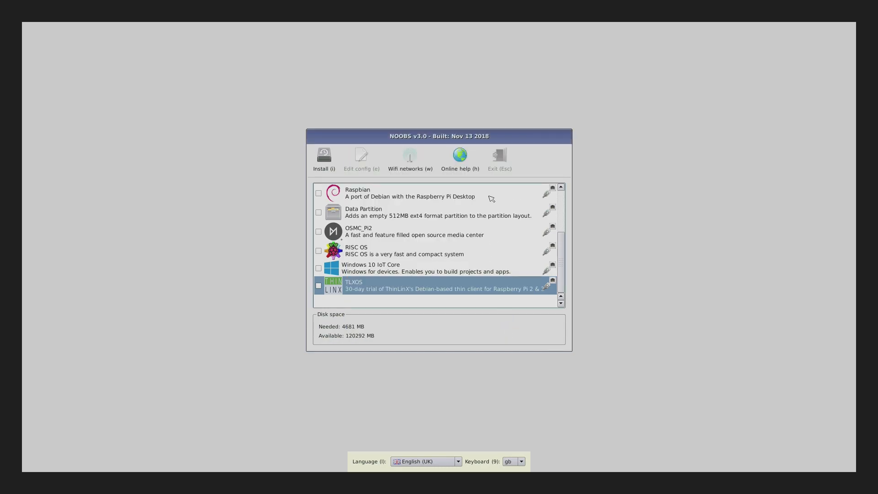
mouse_move(474, 159)
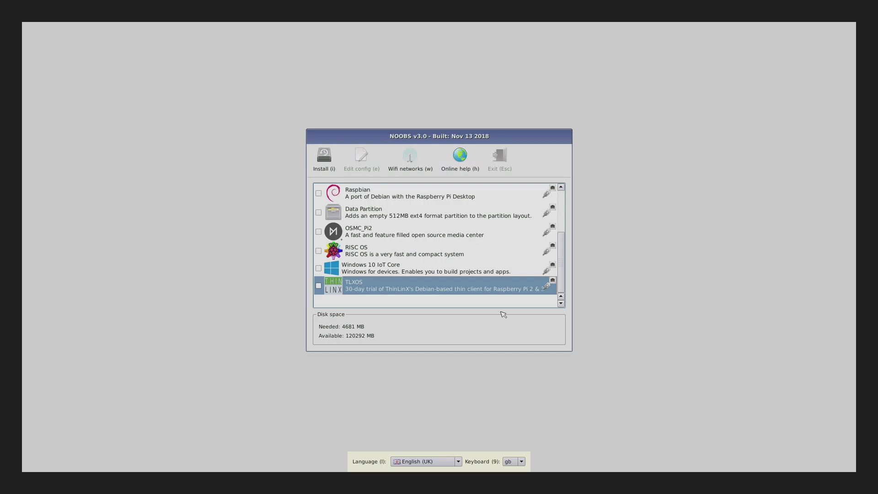
mouse_move(429, 461)
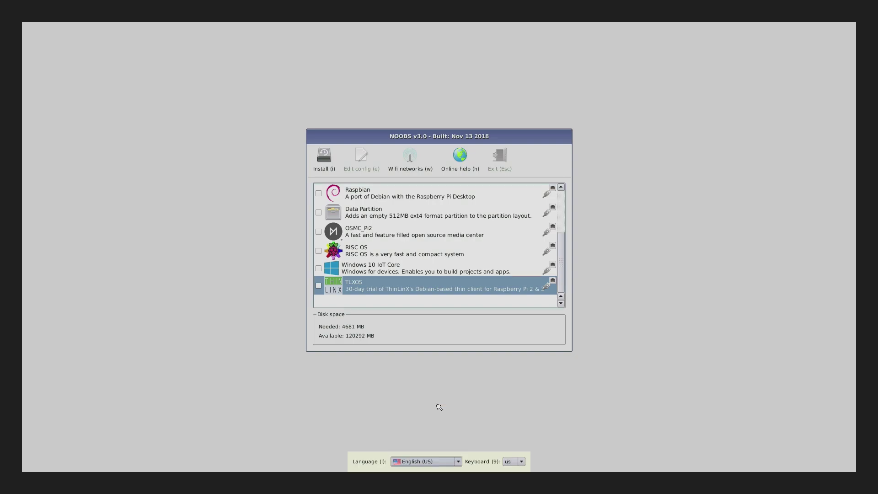
mouse_move(341, 179)
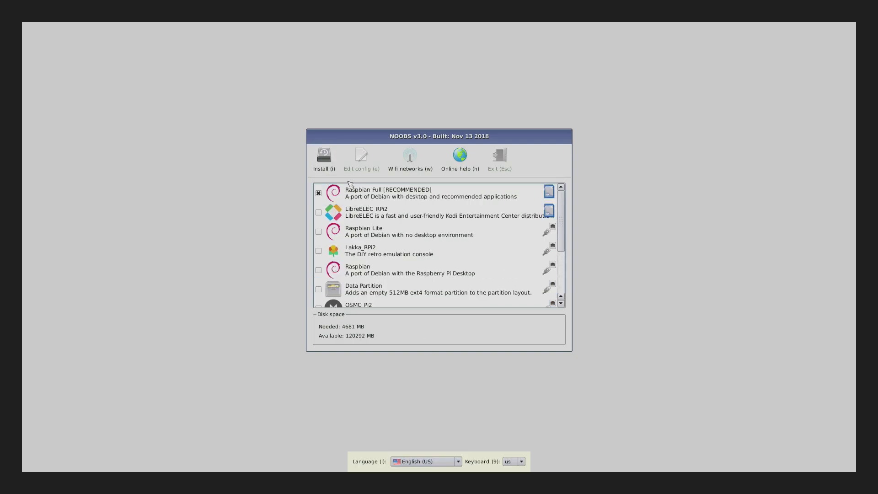
mouse_move(326, 157)
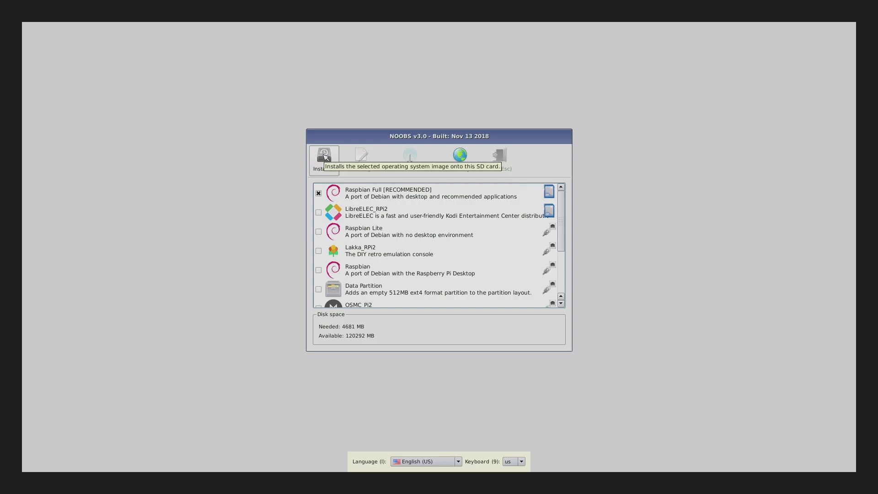
Step: Start the Raspbian Full install and accept overwriting the existing SD card data
click(323, 156)
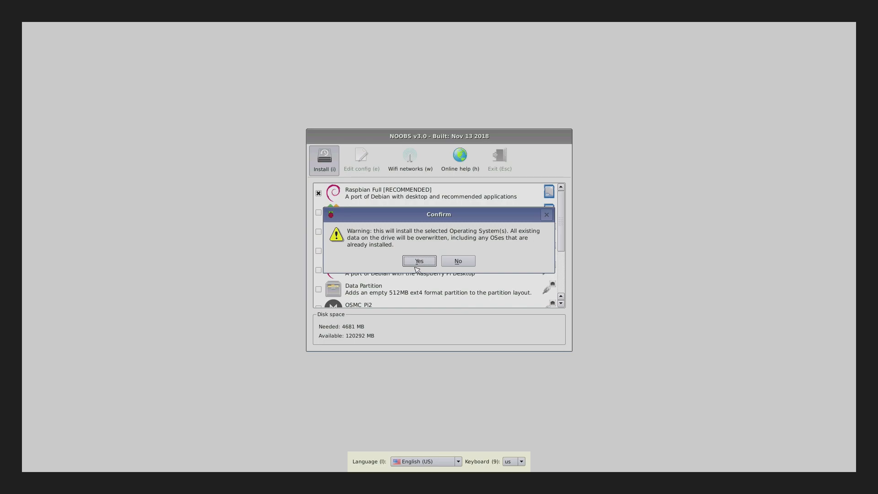
click(419, 261)
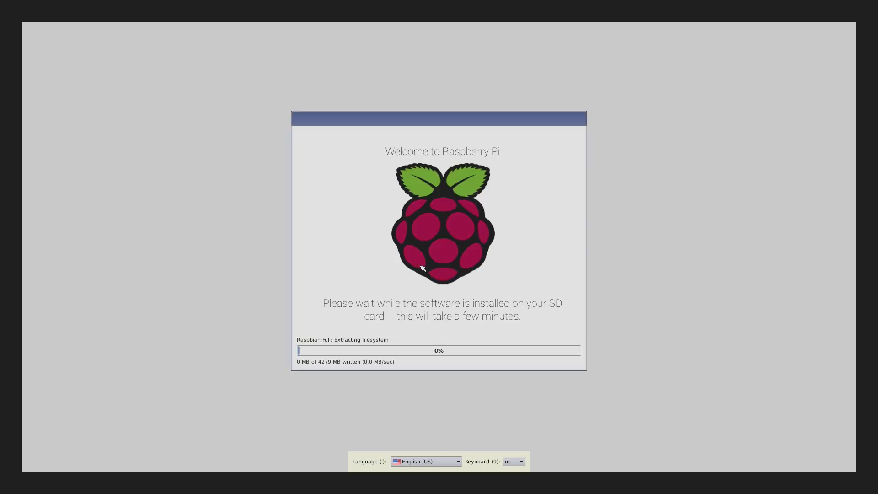
mouse_move(750, 228)
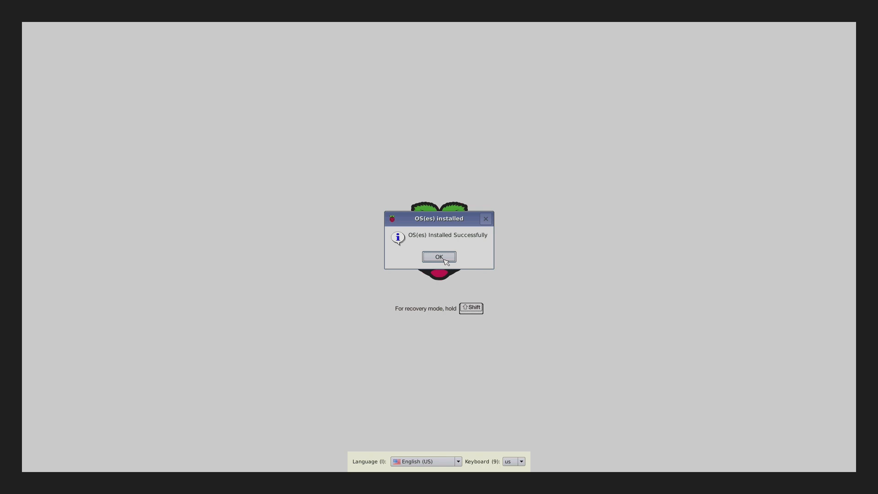
Step: Reboot from the NOOBS success message into Raspbian and begin the welcome wizard
click(439, 256)
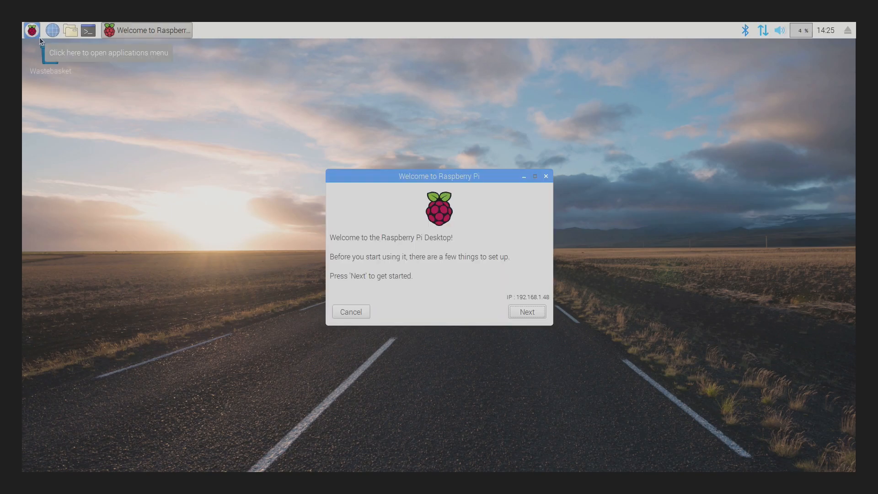
mouse_move(297, 212)
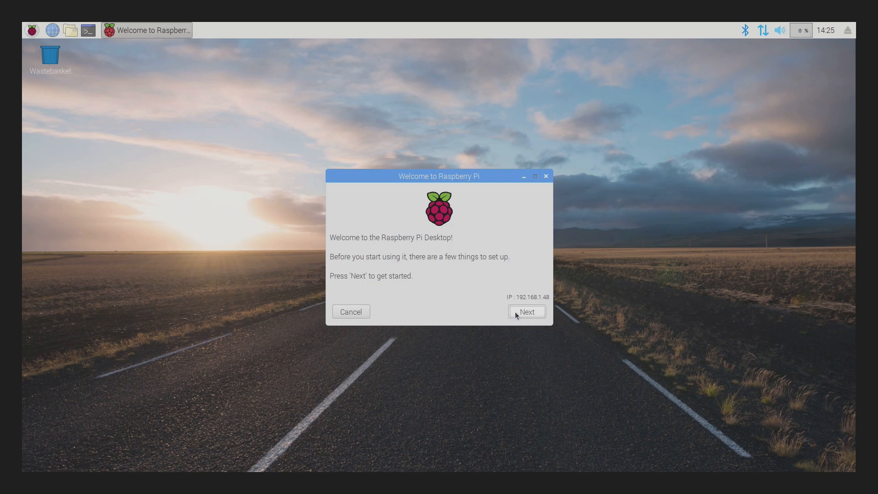
click(527, 311)
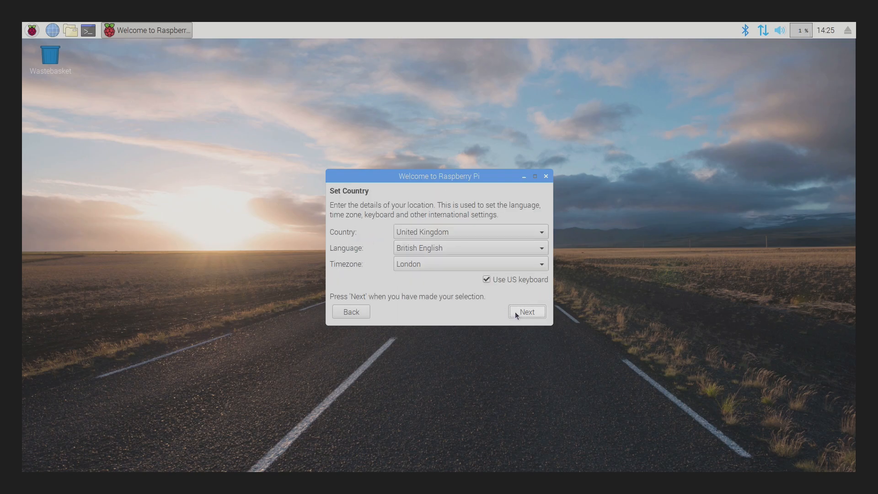
mouse_move(463, 240)
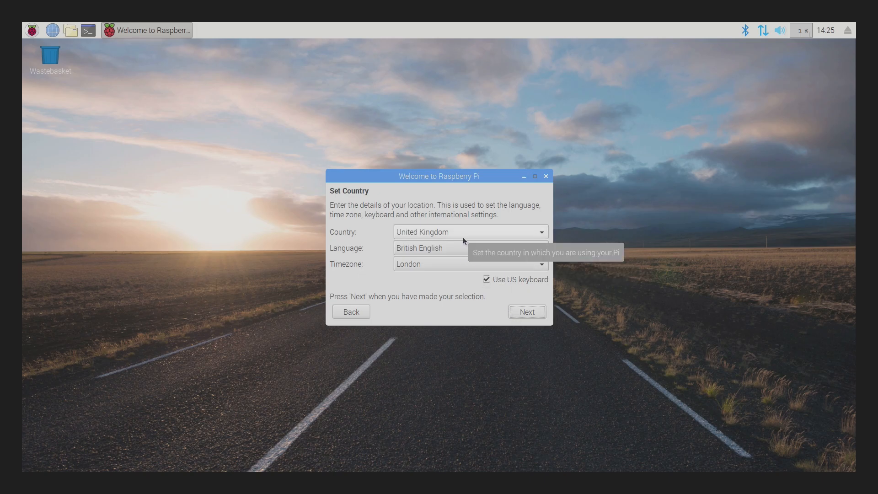
Step: Set location to United States, American English, Chicago timezone and continue to Change Password
click(470, 232)
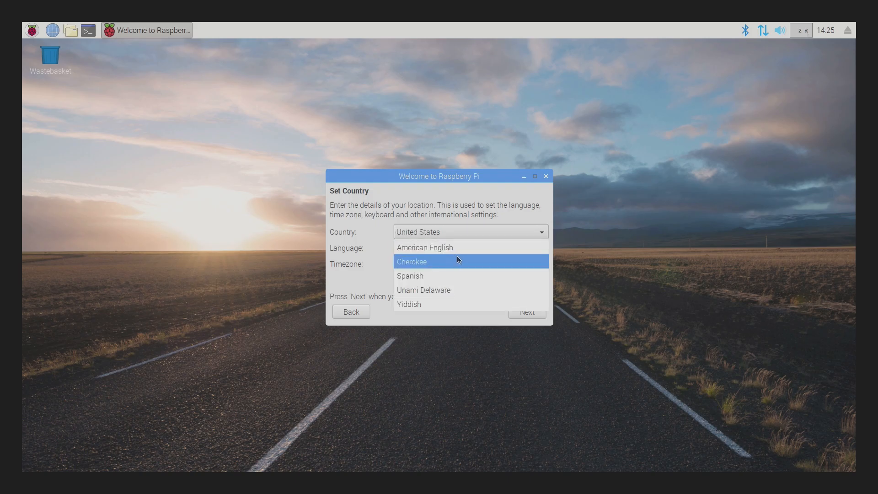
click(425, 247)
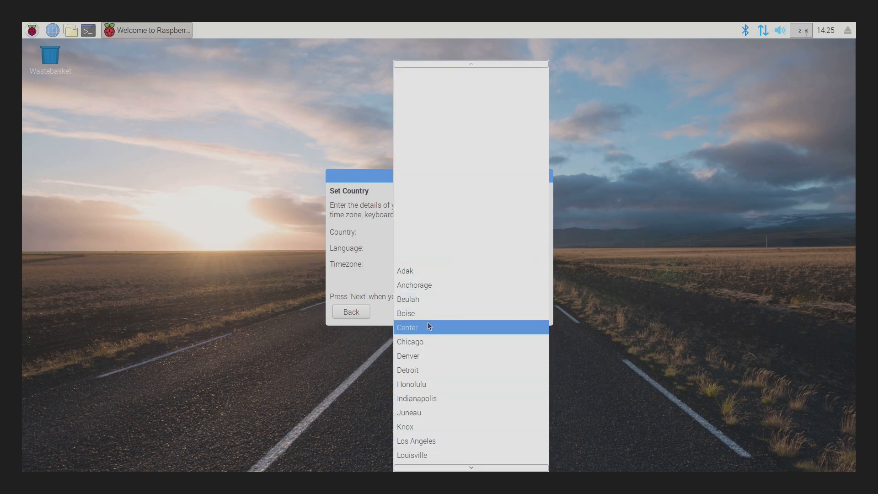
click(410, 342)
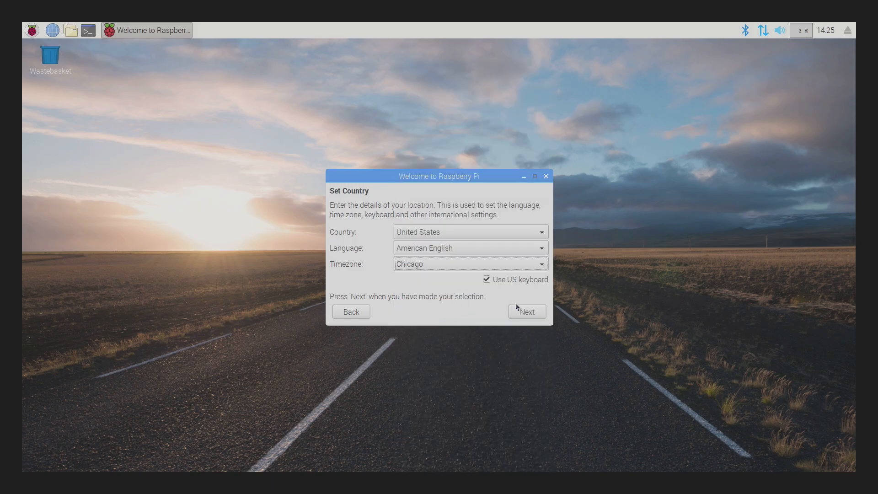
mouse_move(492, 291)
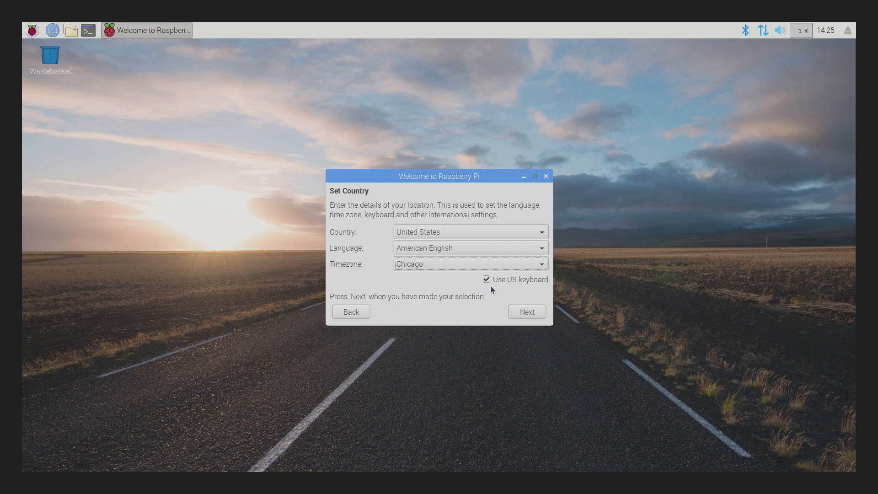
click(527, 311)
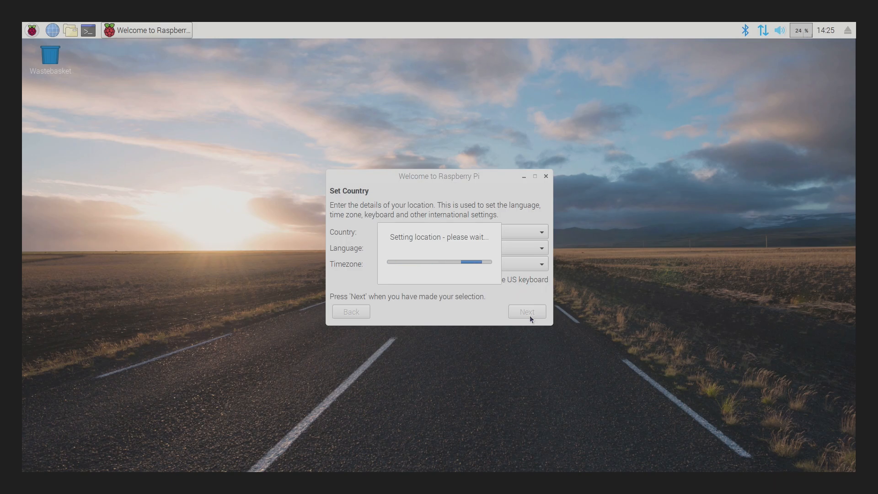
click(526, 311)
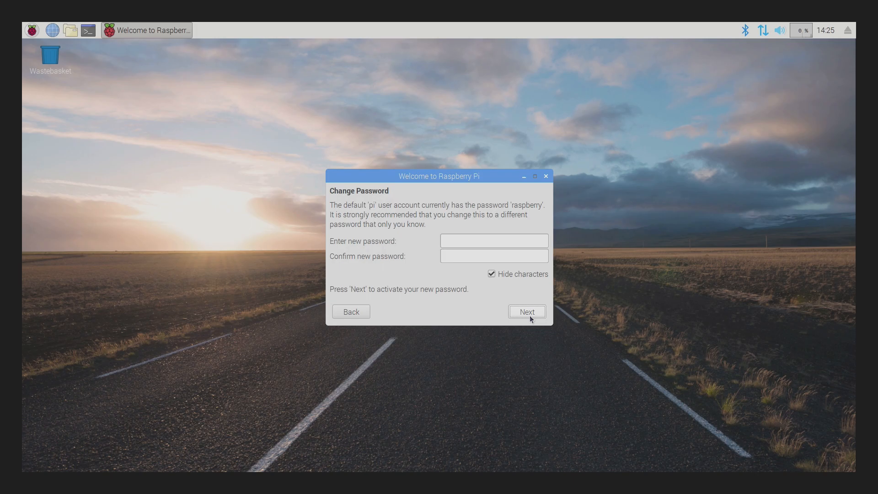
Step: Enter a new password for the pi account and skip the software update check
click(494, 241)
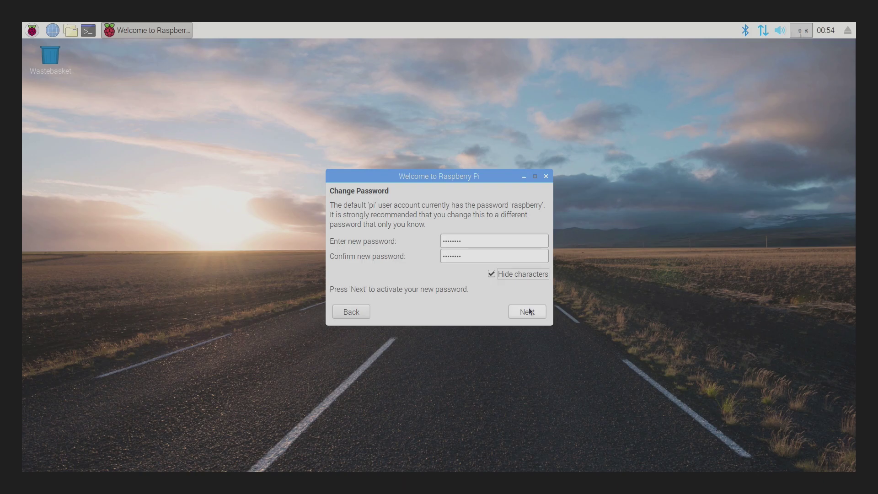
click(526, 311)
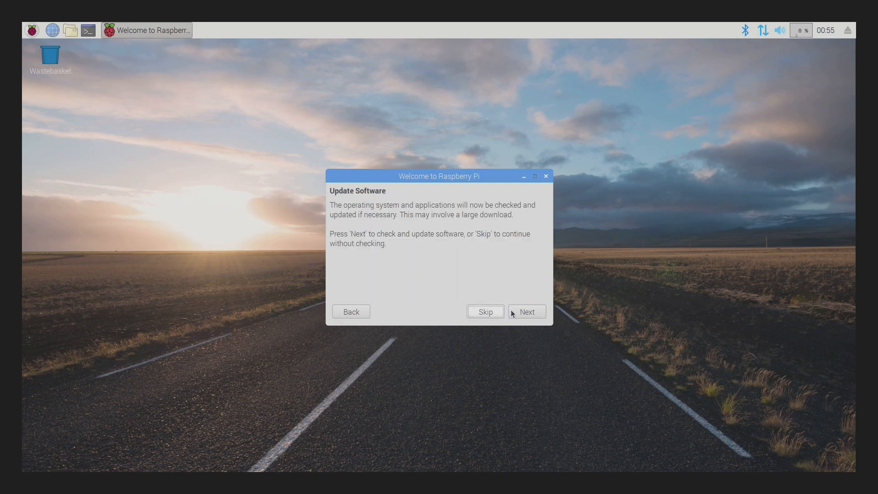
click(527, 311)
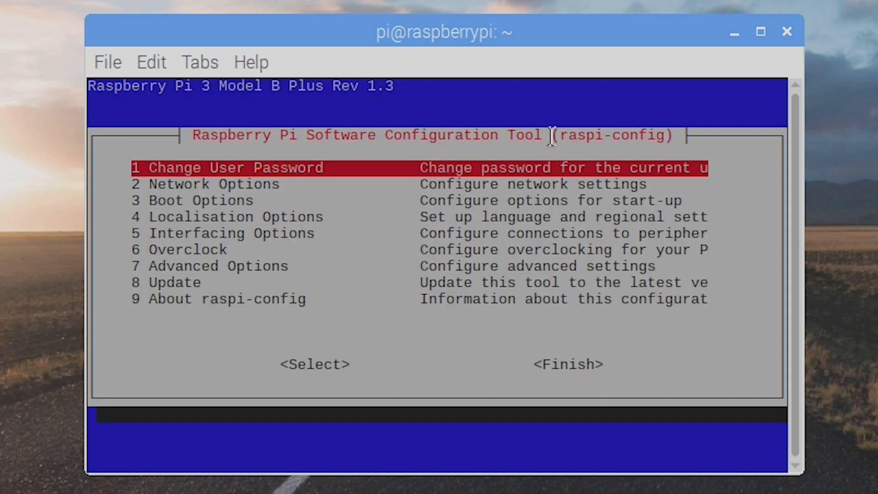
Step: In raspi-config Advanced Options choose 1920x1080 60Hz resolution, then exit to the shell
key(Down)
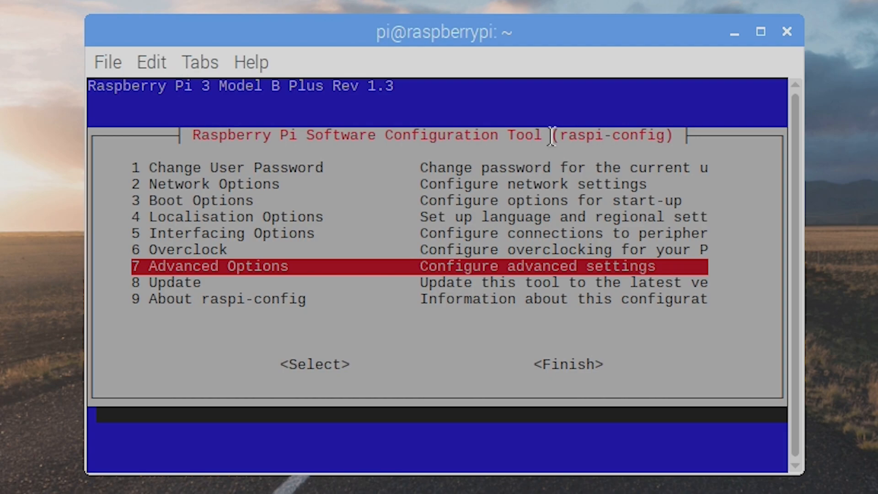
key(Return)
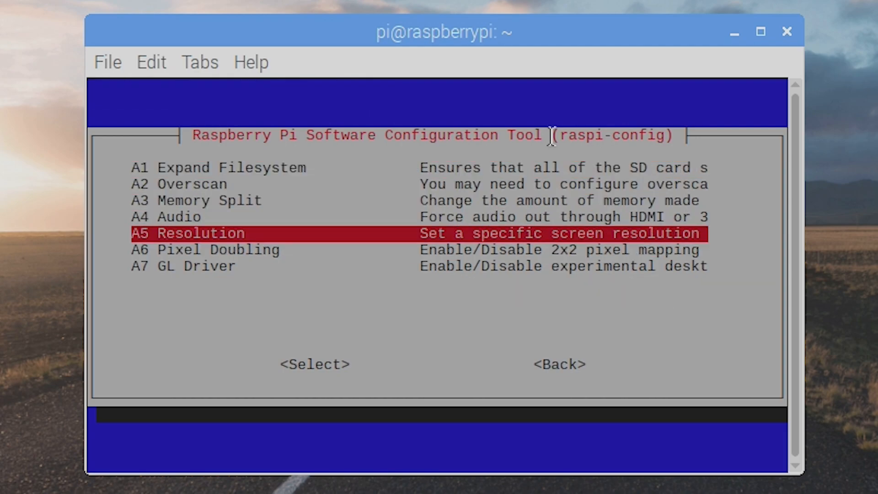
click(315, 364)
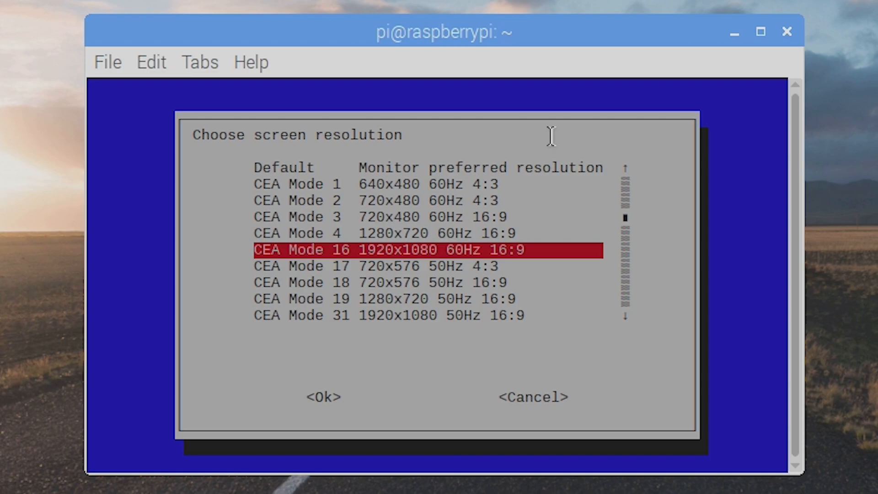
click(323, 397)
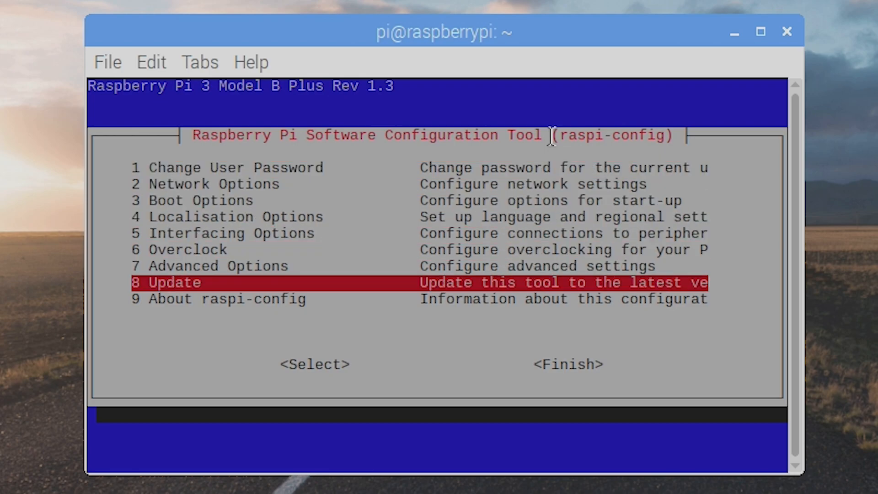
key(Down)
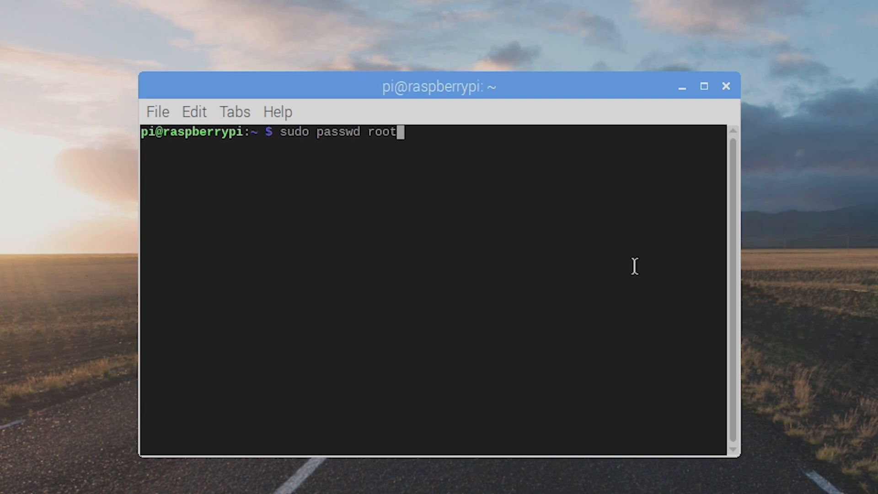
Step: Run sudo passwd root and confirm the new root password
key(Return)
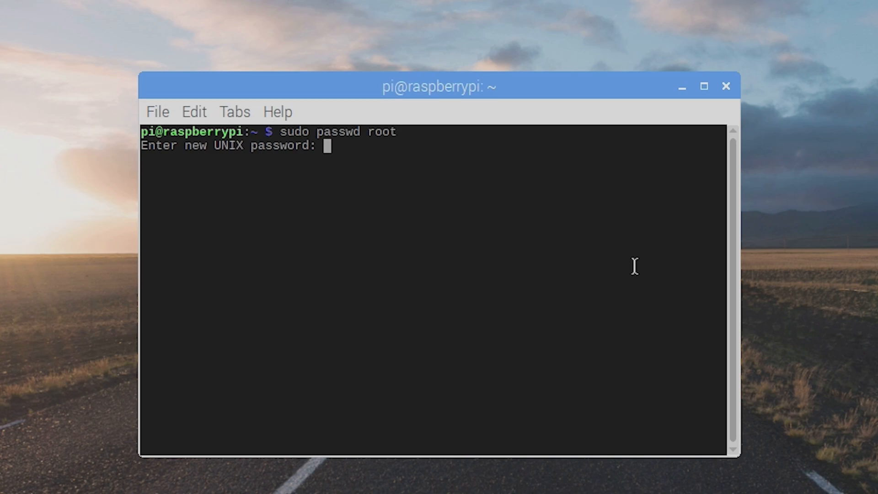
key(Enter)
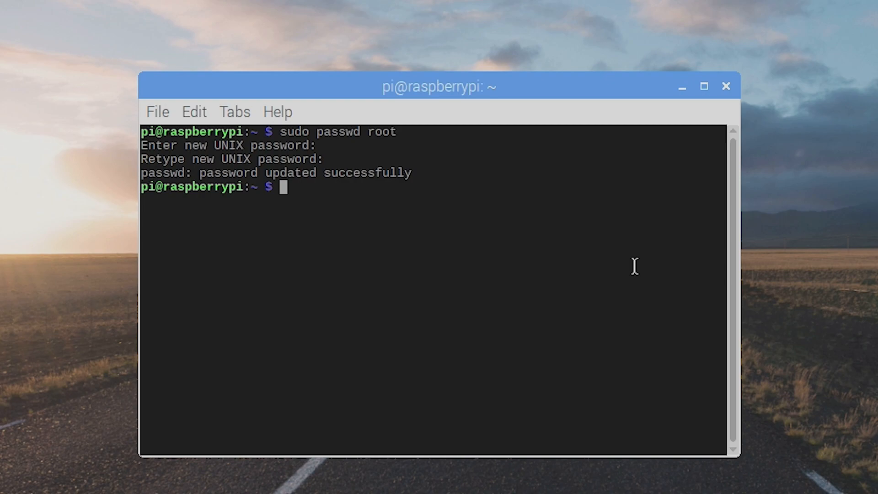
Step: Enter sudo apt-get update to refresh the package lists
text(sudo a)
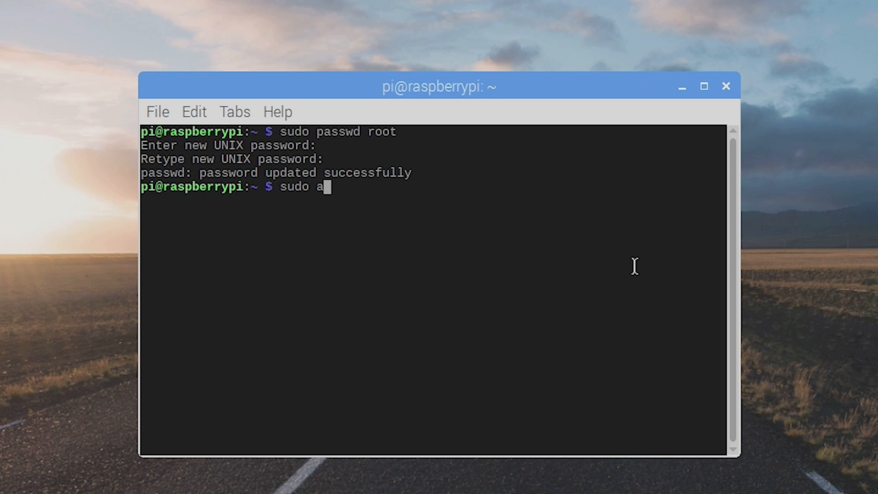
text(pt)
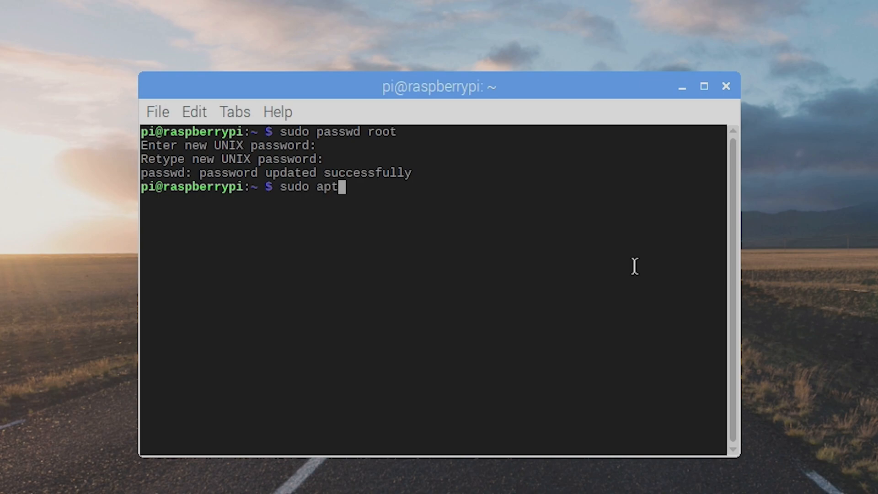
text(-)
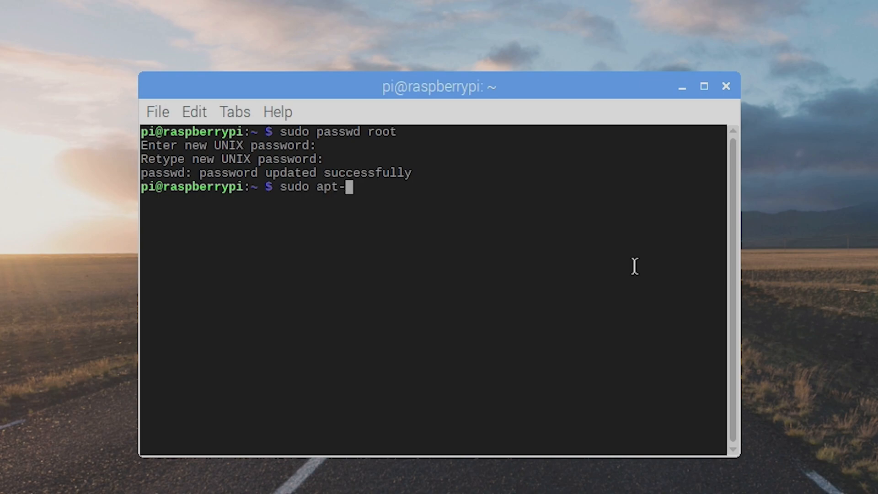
text(get)
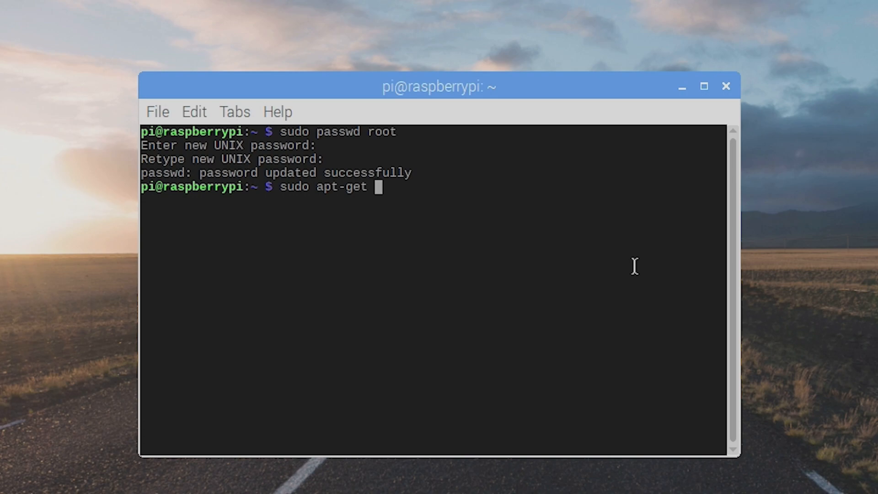
text(update)
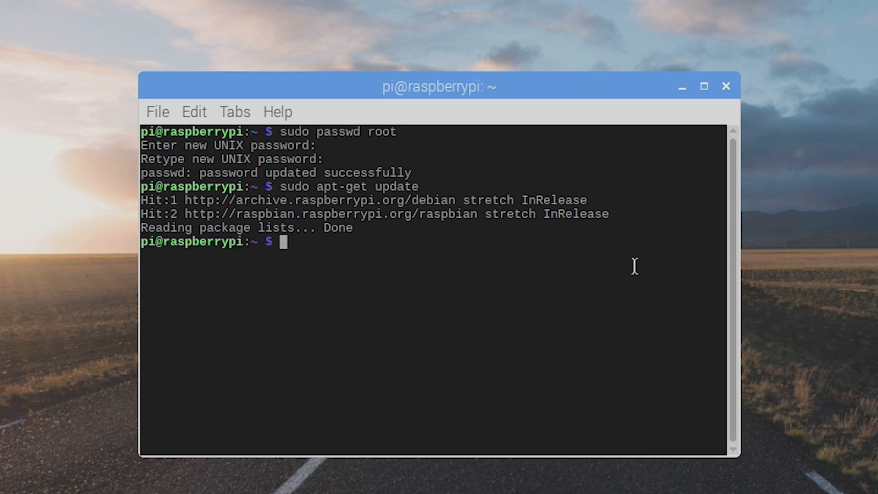
Step: Recall the update command and run sudo apt-get upgrade, reporting 0 upgraded, 0 newly installed
text(sudo apt-get update)
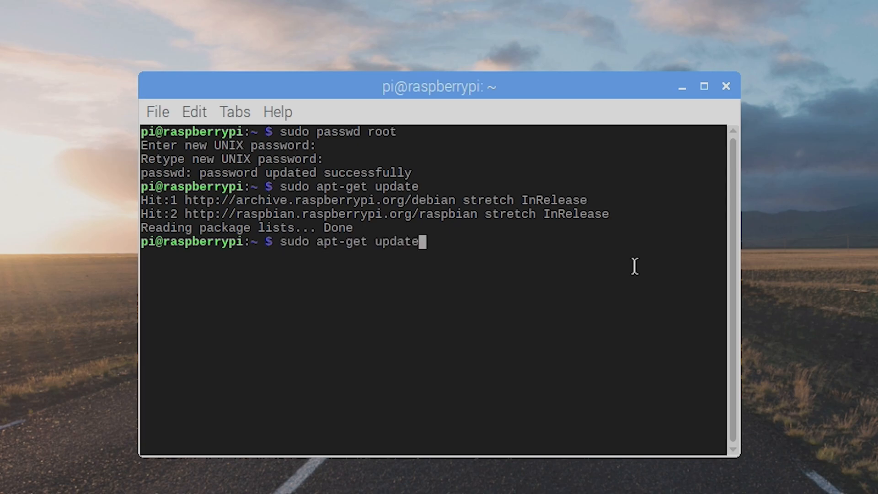
key(BackSpace)
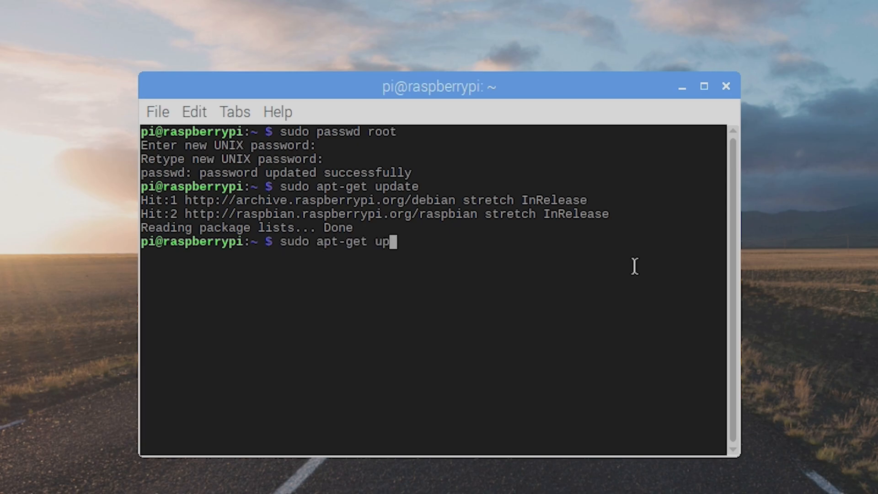
text(gr)
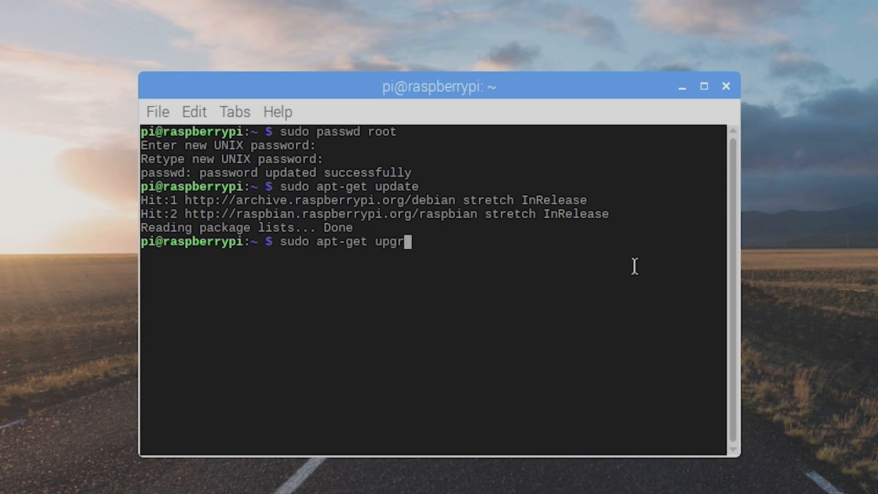
text(ade)
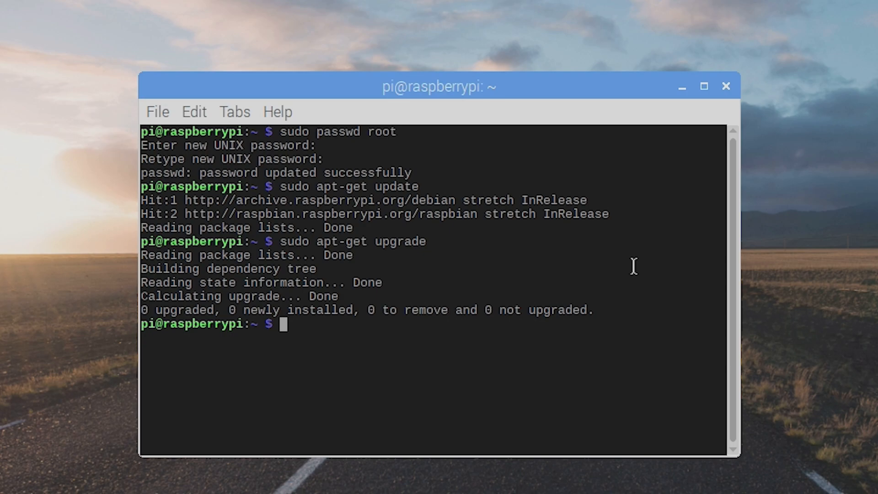
mouse_move(144, 163)
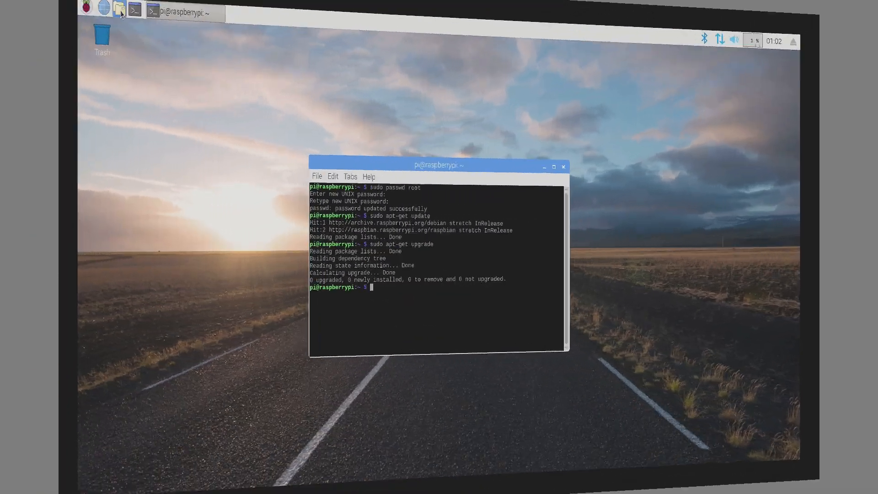
Step: Bring up the Raspberry applications menu listing Programming, Education, Office and other categories
click(87, 10)
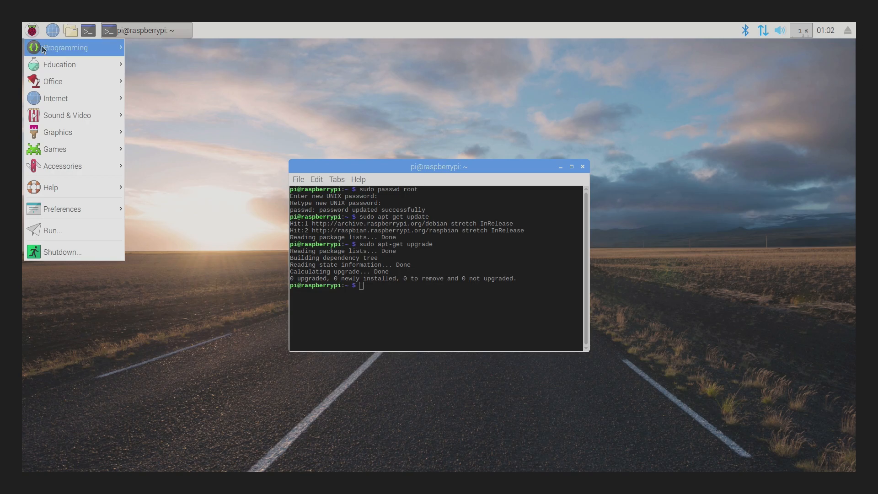
mouse_move(80, 115)
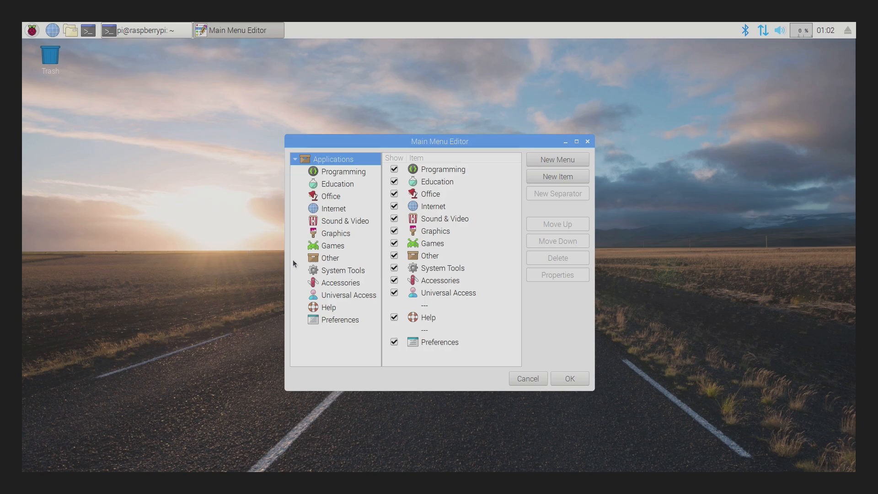
Step: In Preferences, tick Show for Desktop Preferences, Desktop Session Settings and Setup Hot Keys
click(340, 321)
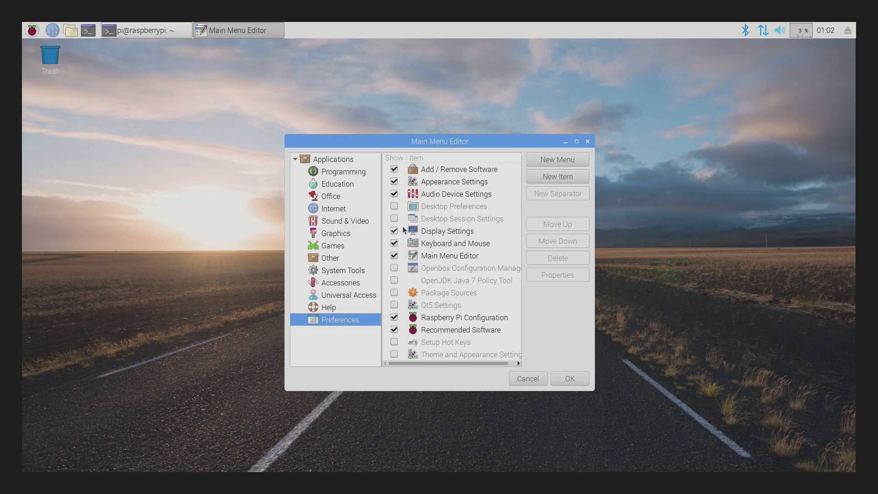
click(394, 207)
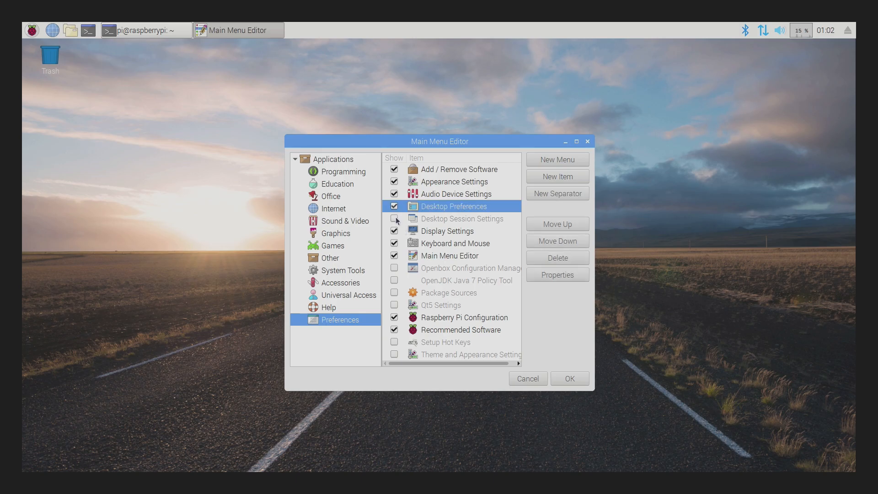
click(395, 219)
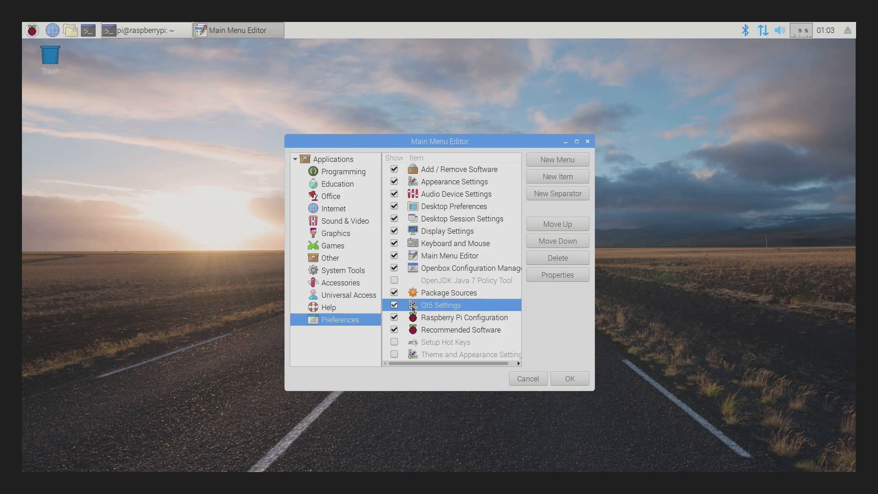
mouse_move(395, 353)
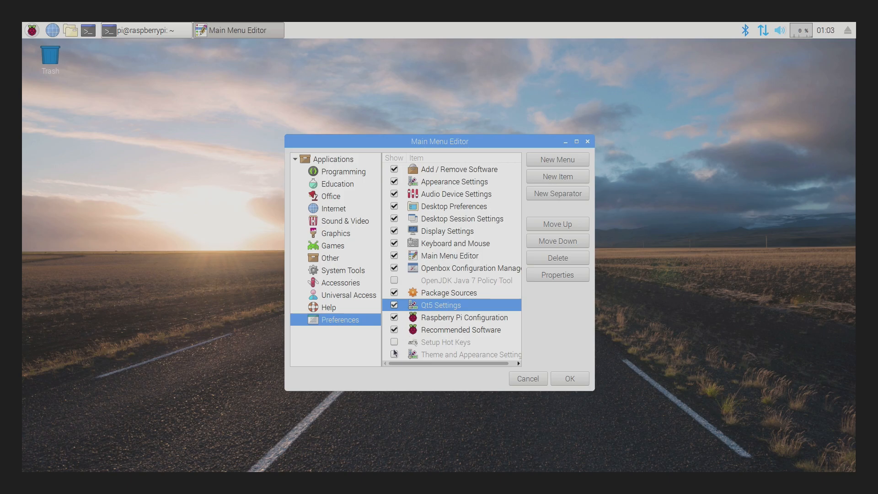
click(393, 342)
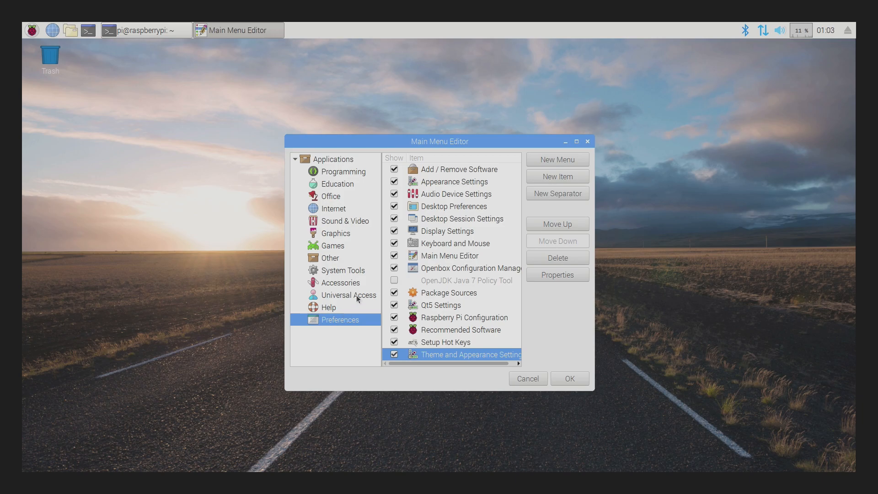
Step: Browse the entries of the Help and Universal Access categories
click(330, 308)
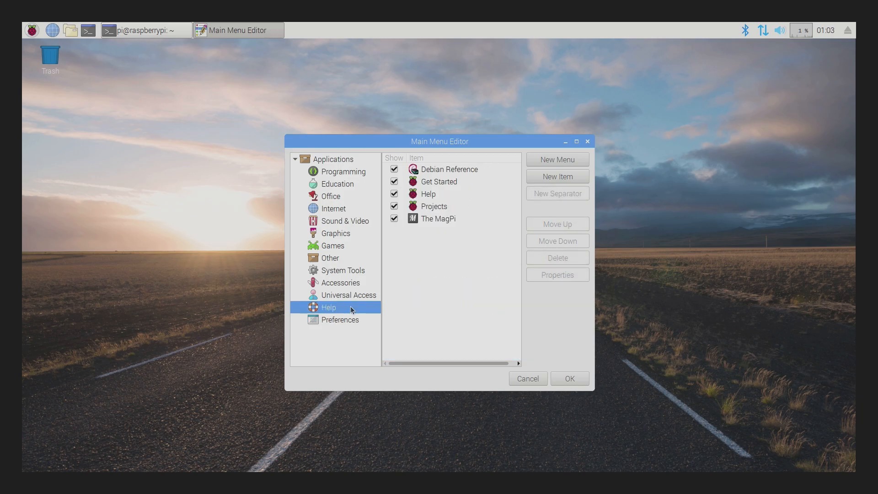
click(349, 295)
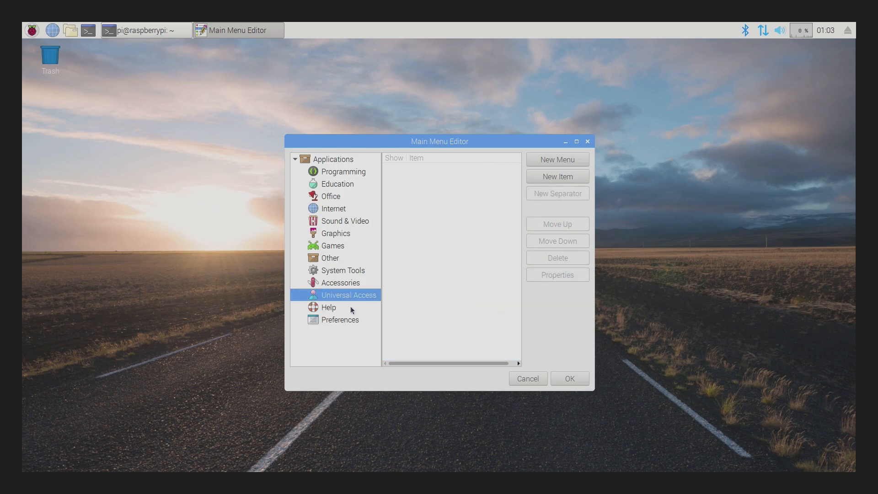